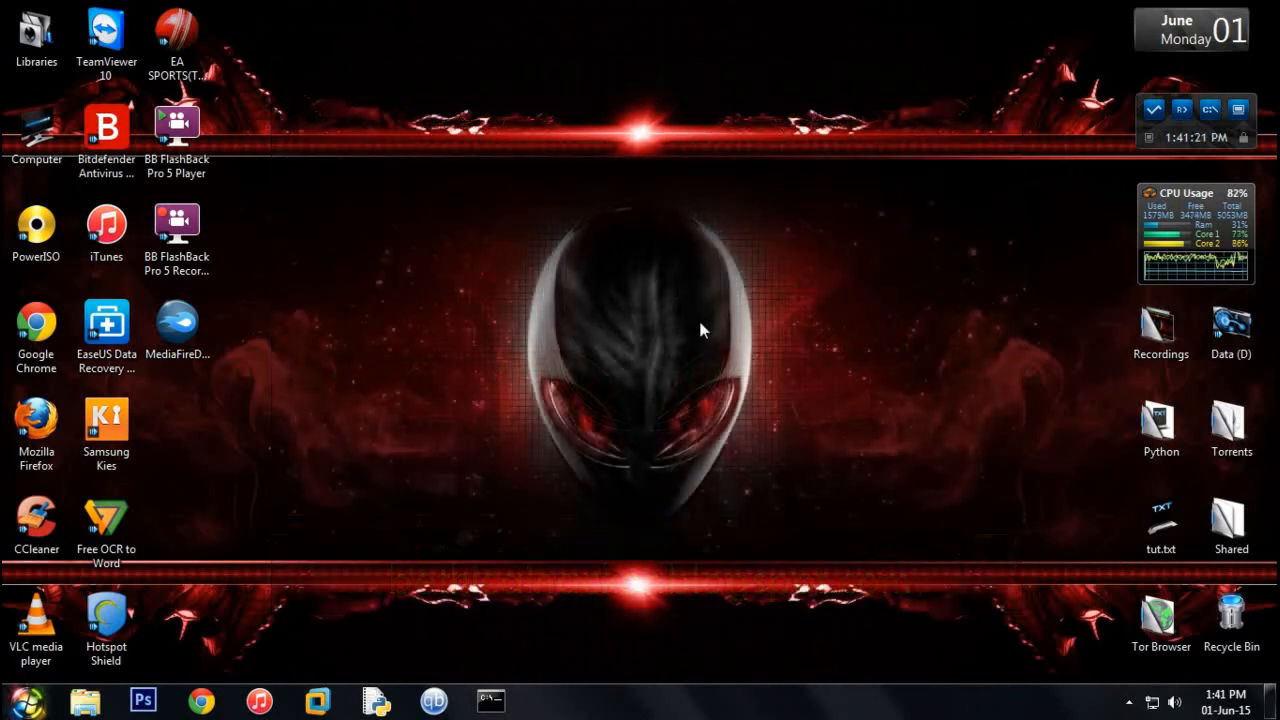
{"action": "mouse_move", "coordinate": [408, 533]}
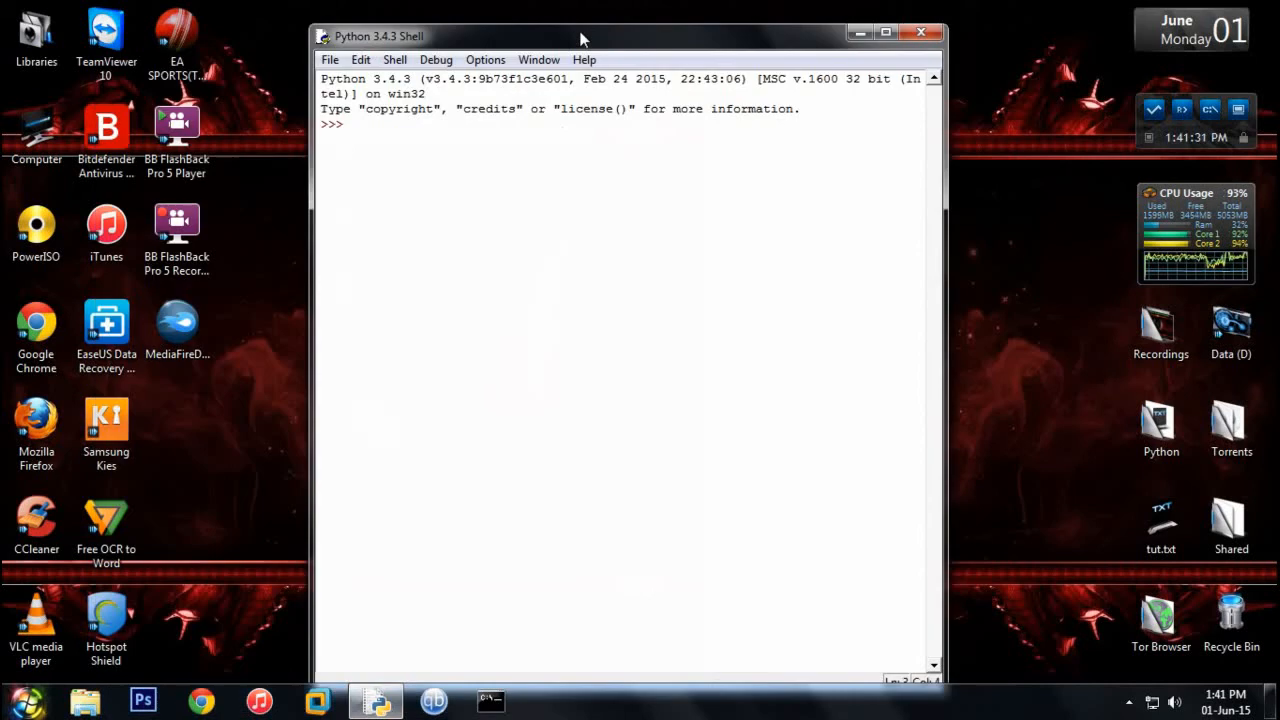
- Create a new IDLE script with the line print('Hello, world!')
{"action": "left_click", "coordinate": [329, 51]}
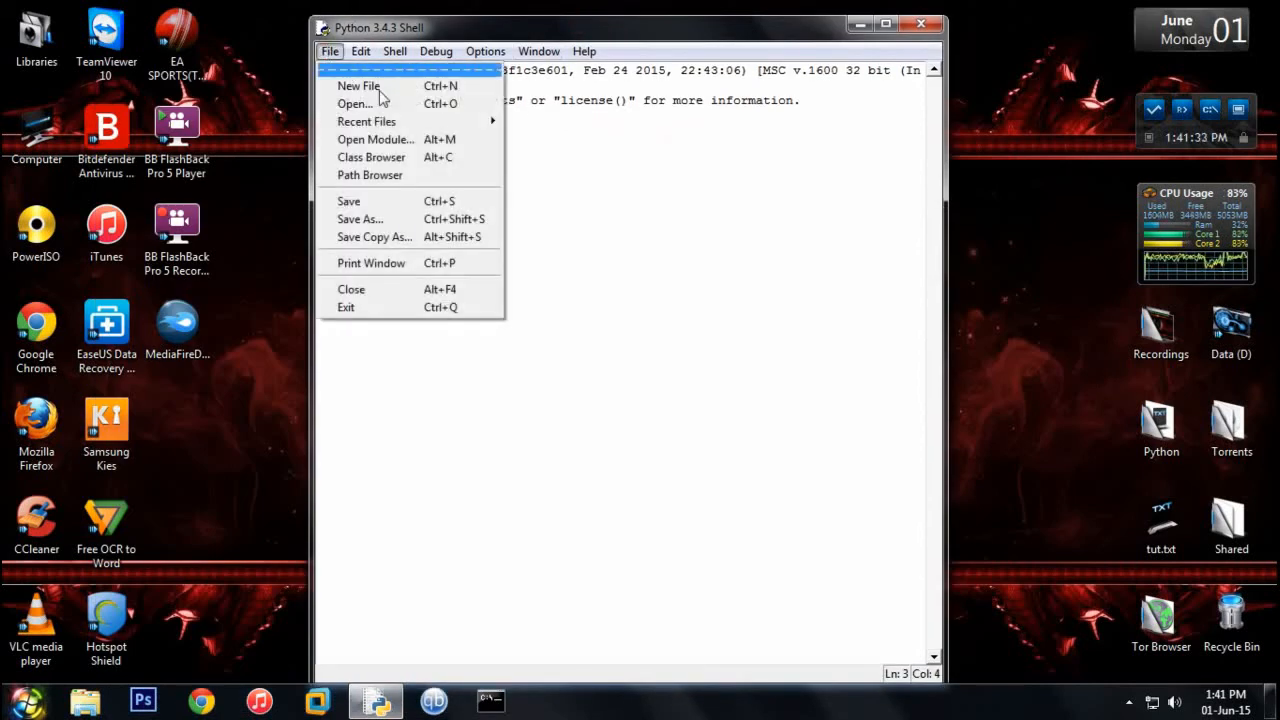
{"action": "left_click", "coordinate": [358, 85]}
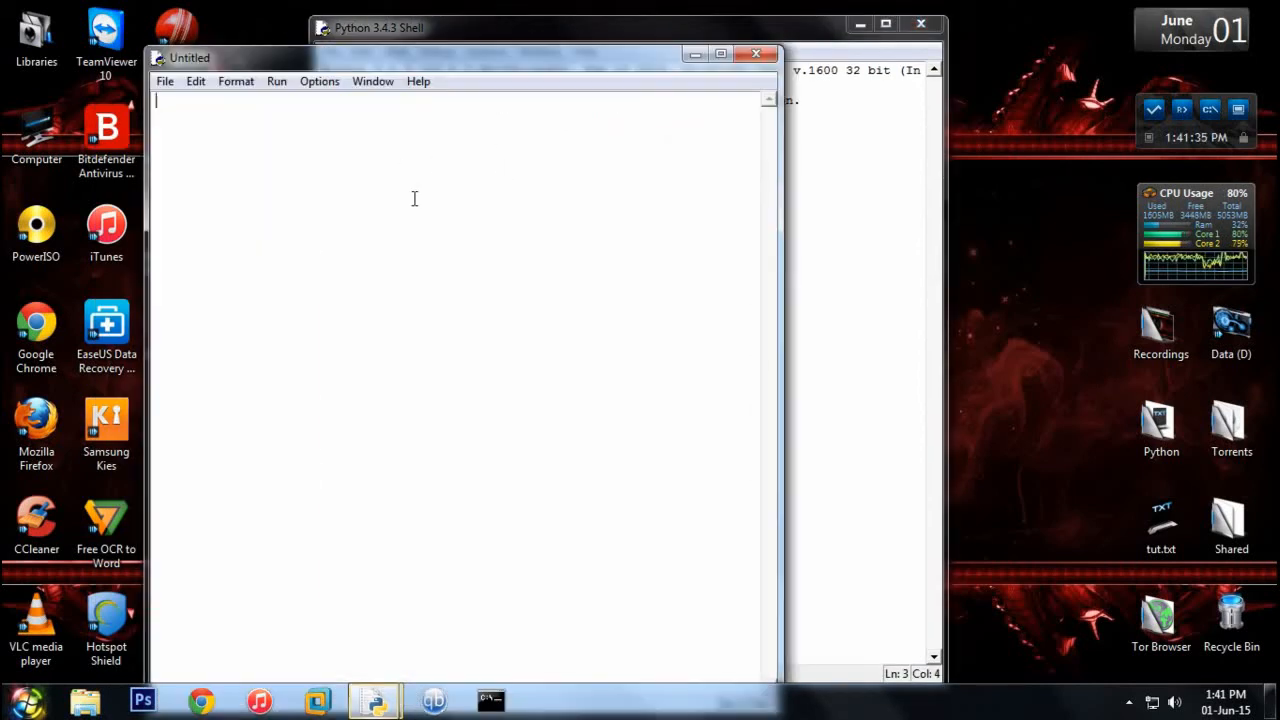
{"action": "type", "text": "H"}
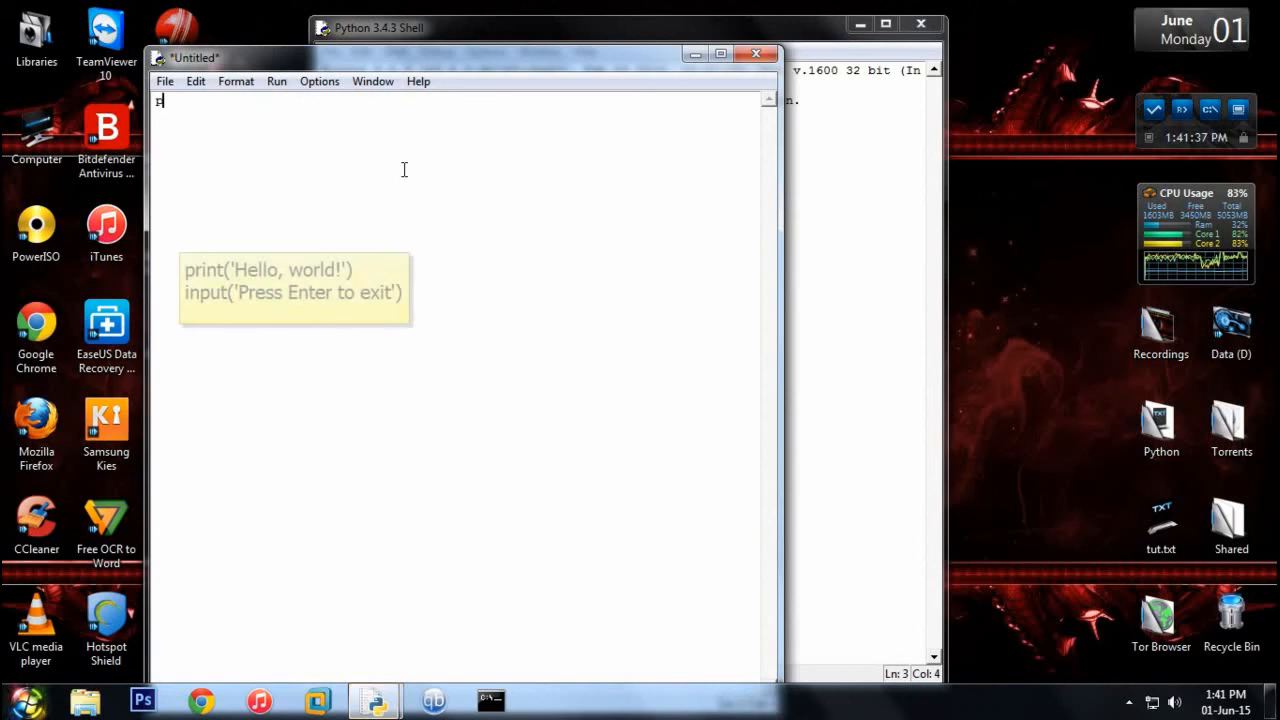
{"action": "type", "text": "print('"}
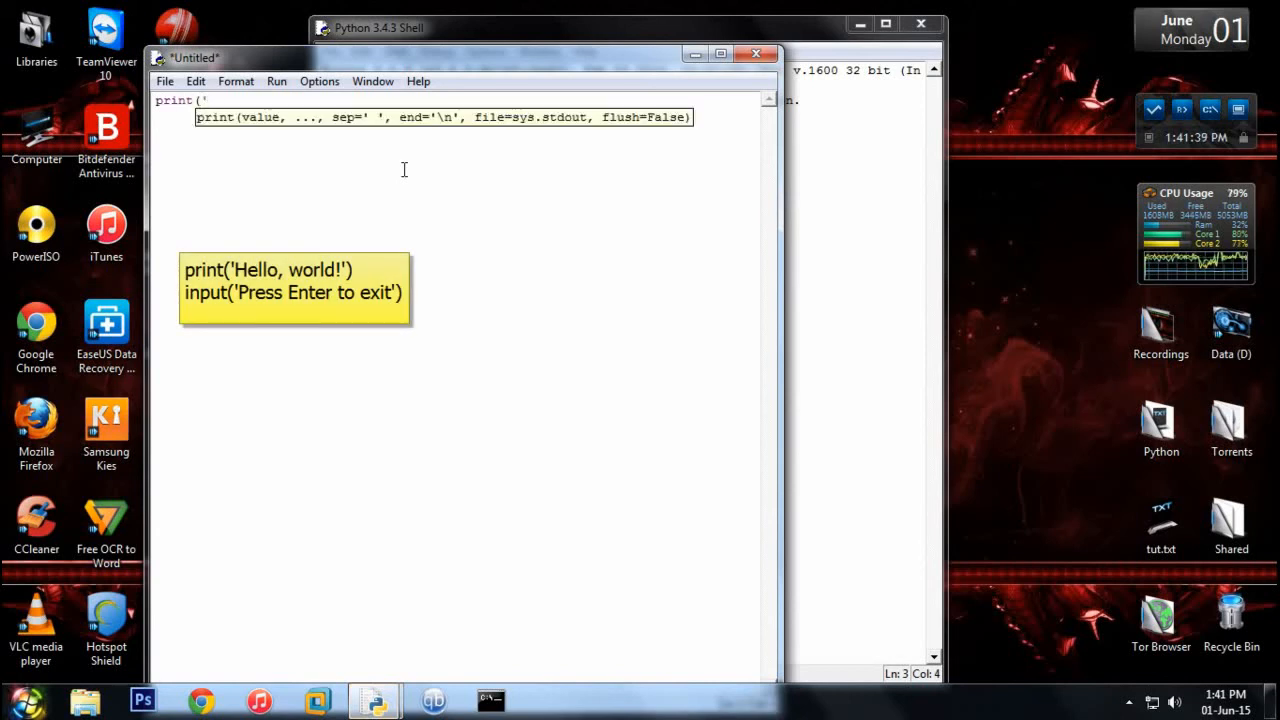
{"action": "type", "text": "Hello, worl"}
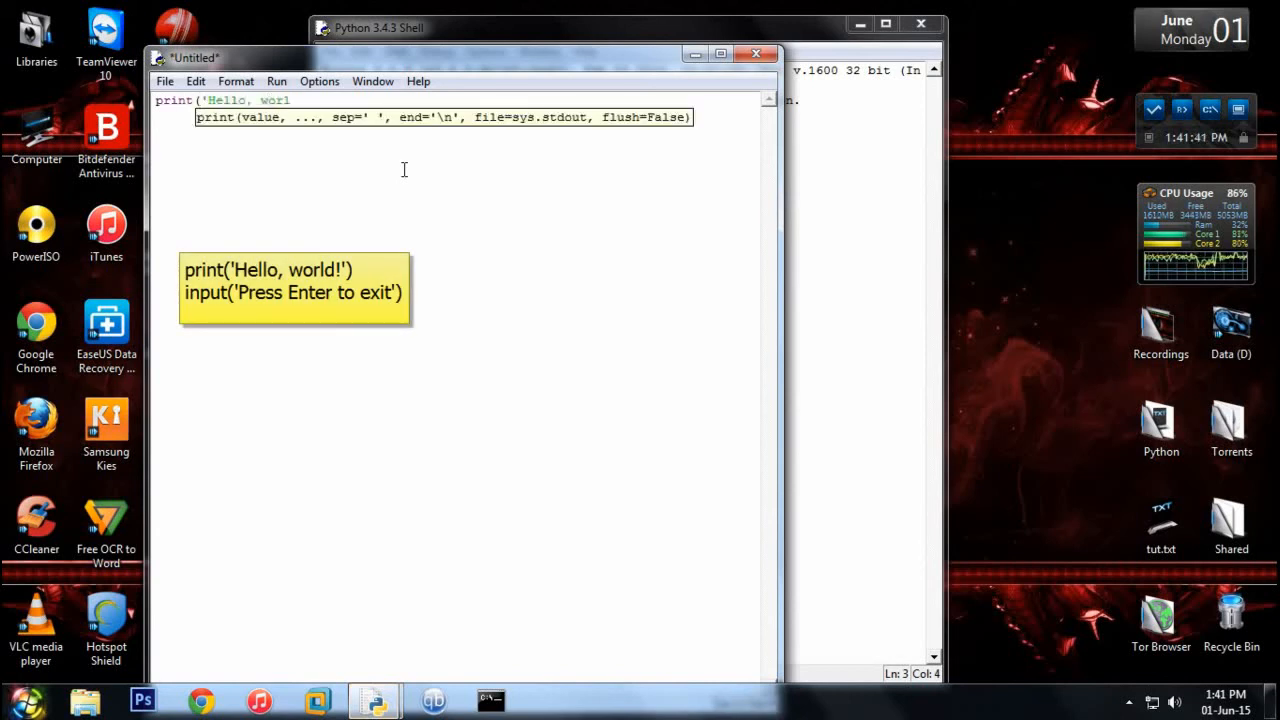
{"action": "type", "text": "d!'"}
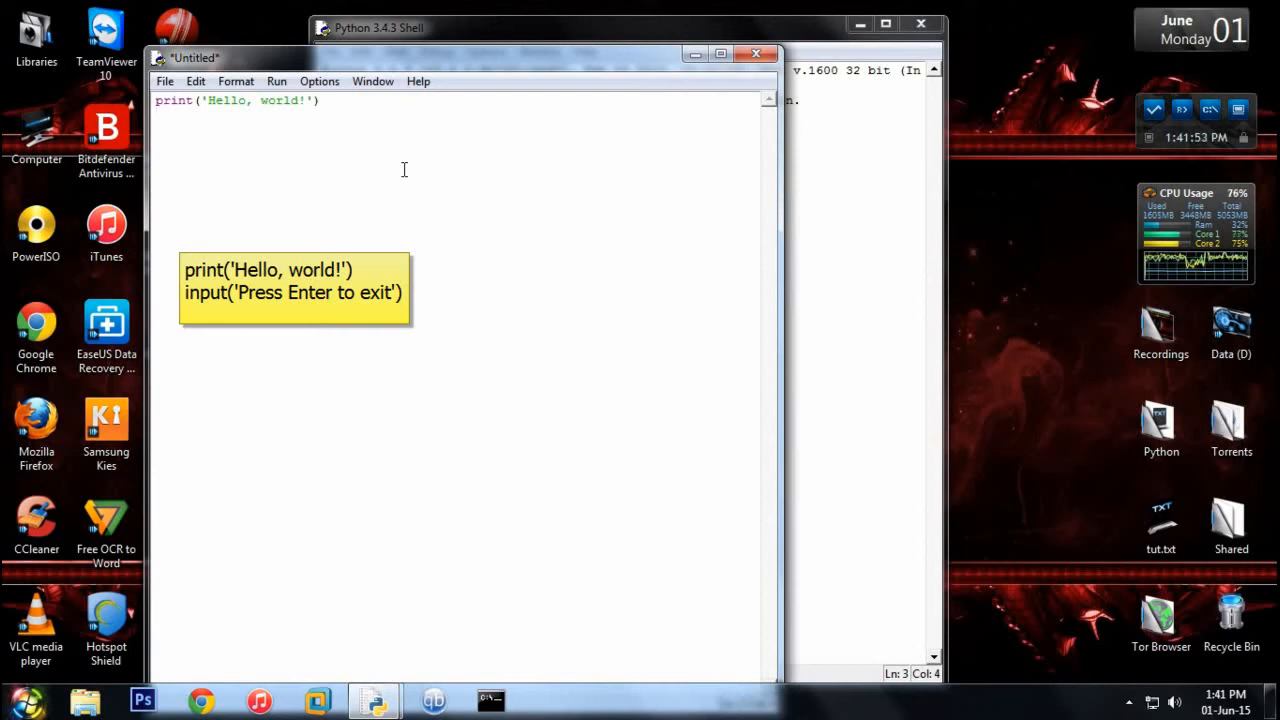
- Add the line input('Press Enter to exit') to the script
{"action": "type", "text": "in"}
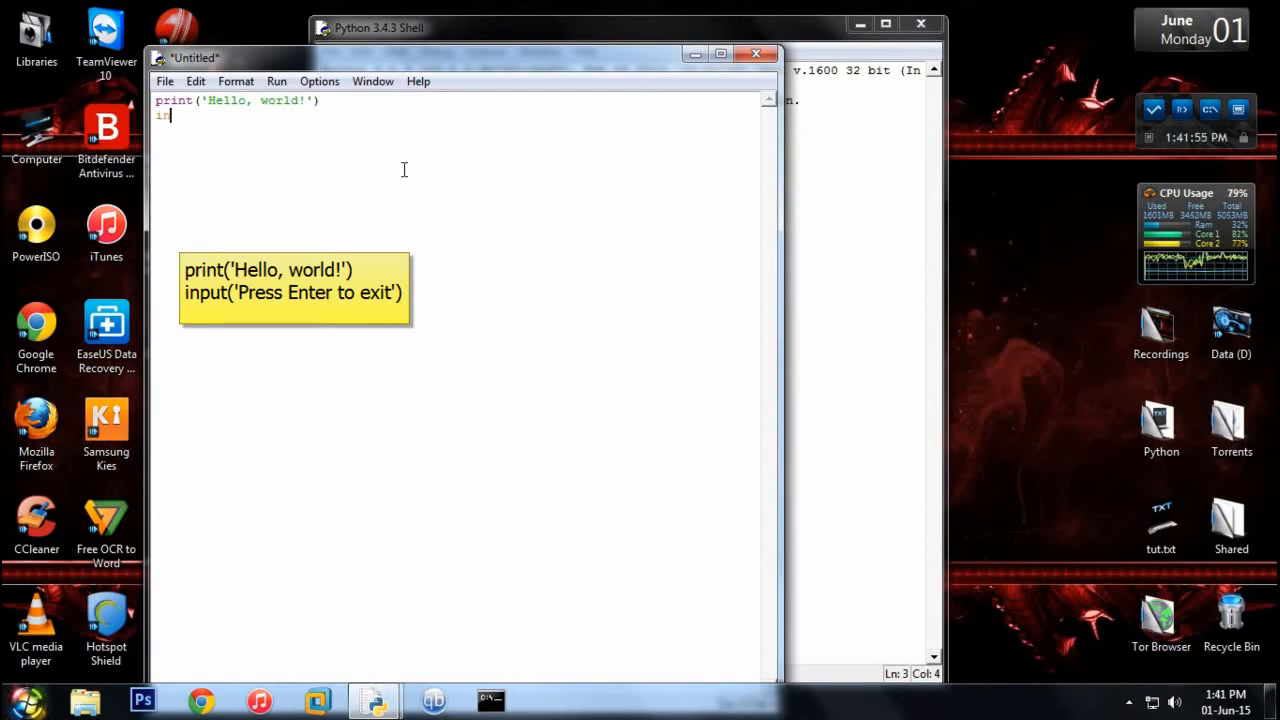
{"action": "type", "text": "put('"}
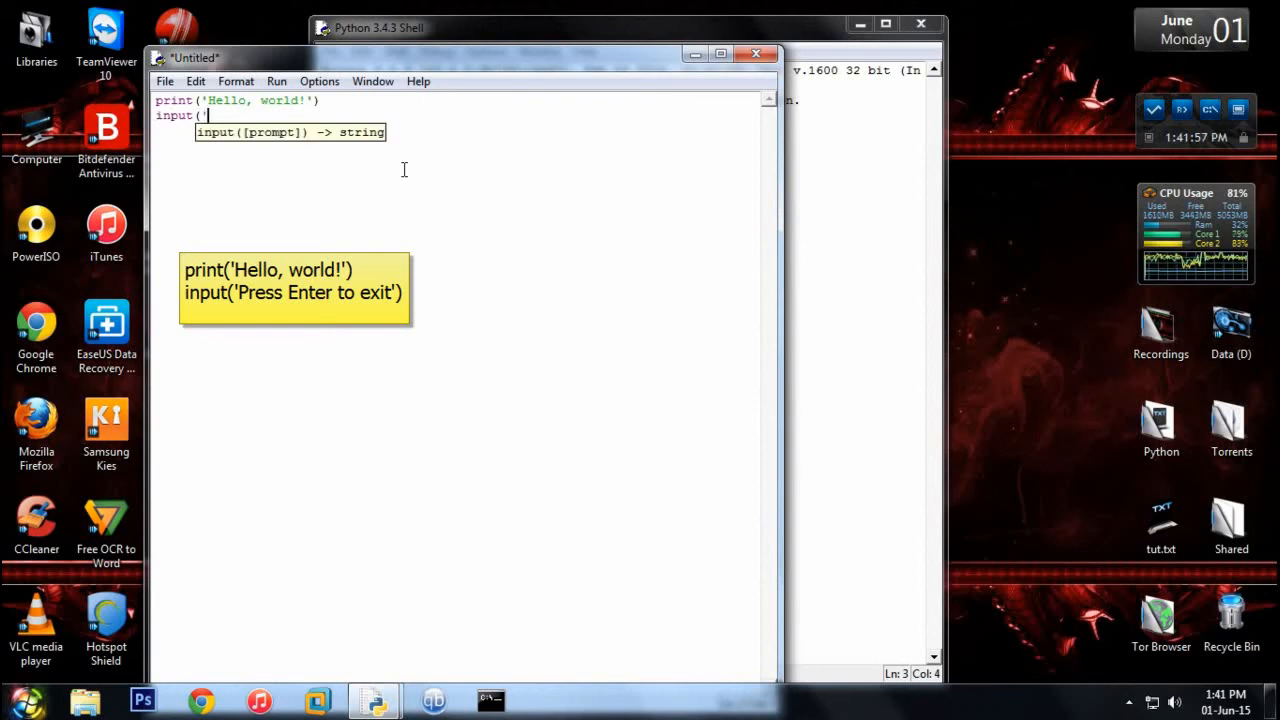
{"action": "type", "text": "'Press Ent"}
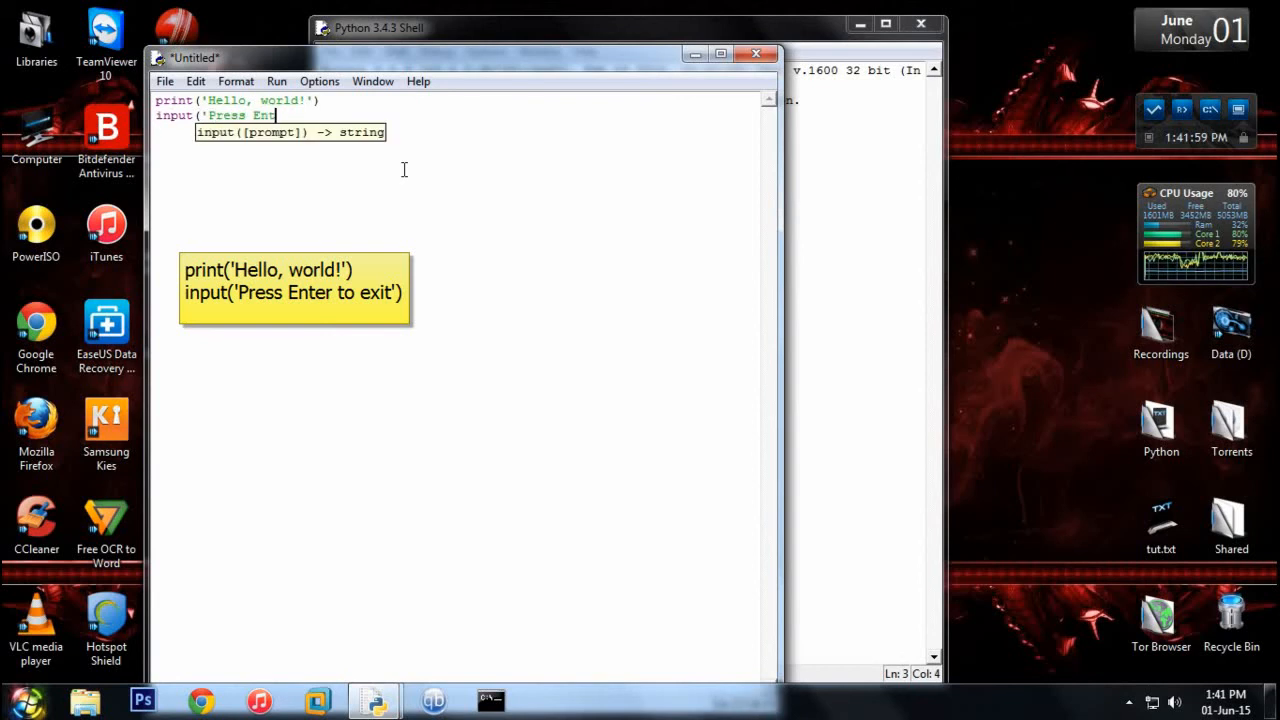
{"action": "type", "text": "er to exit'"}
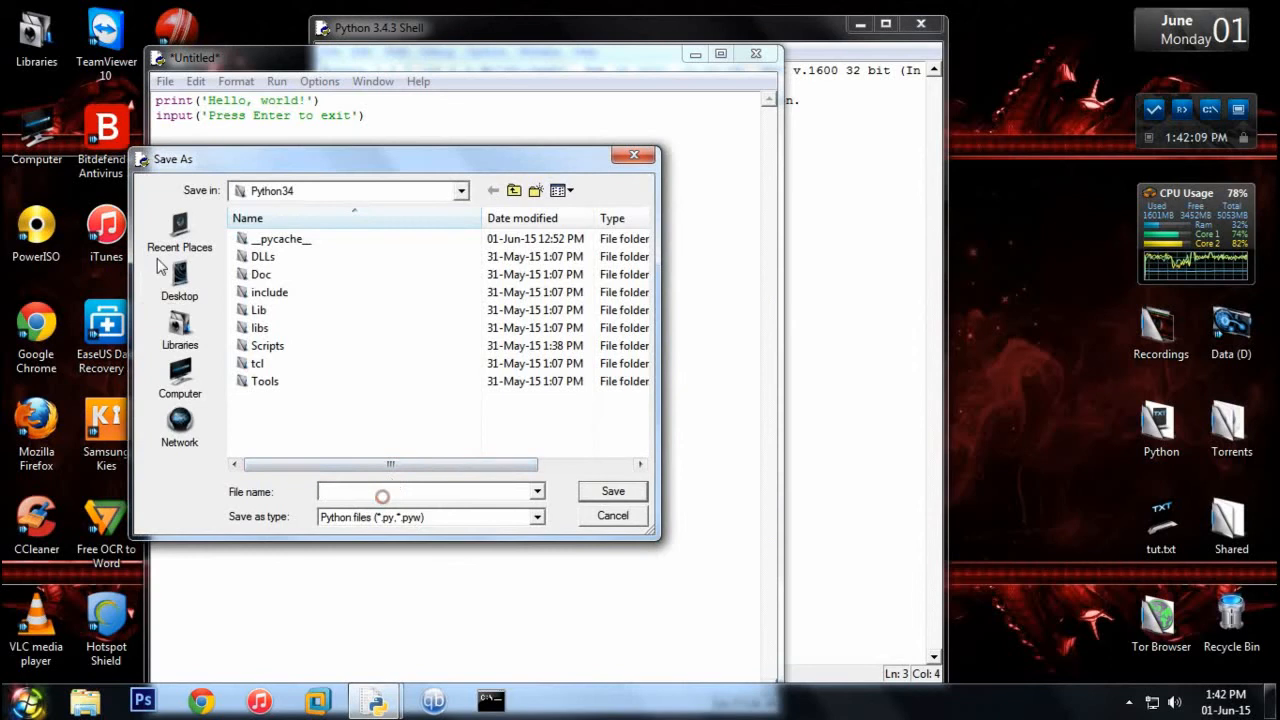
- Save the script as hello.py and a new blank script as setup.py, both on the Desktop
{"action": "left_click", "coordinate": [179, 283]}
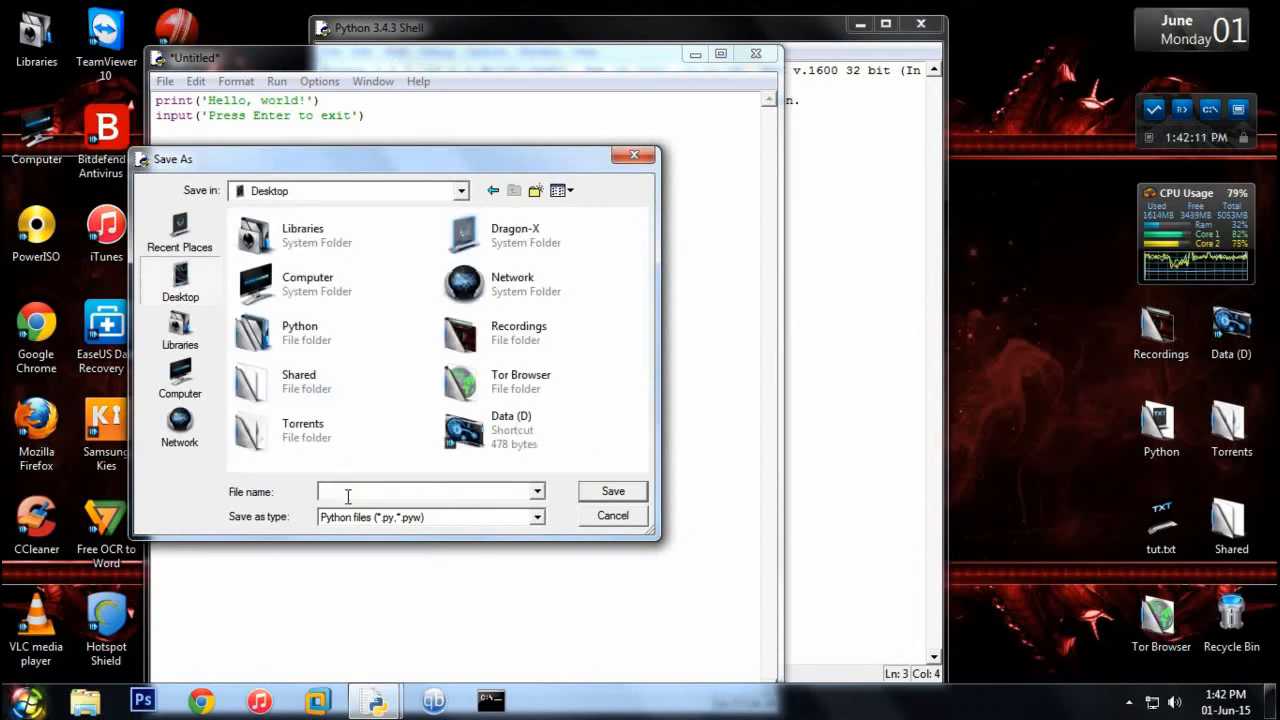
{"action": "type", "text": "hello.py"}
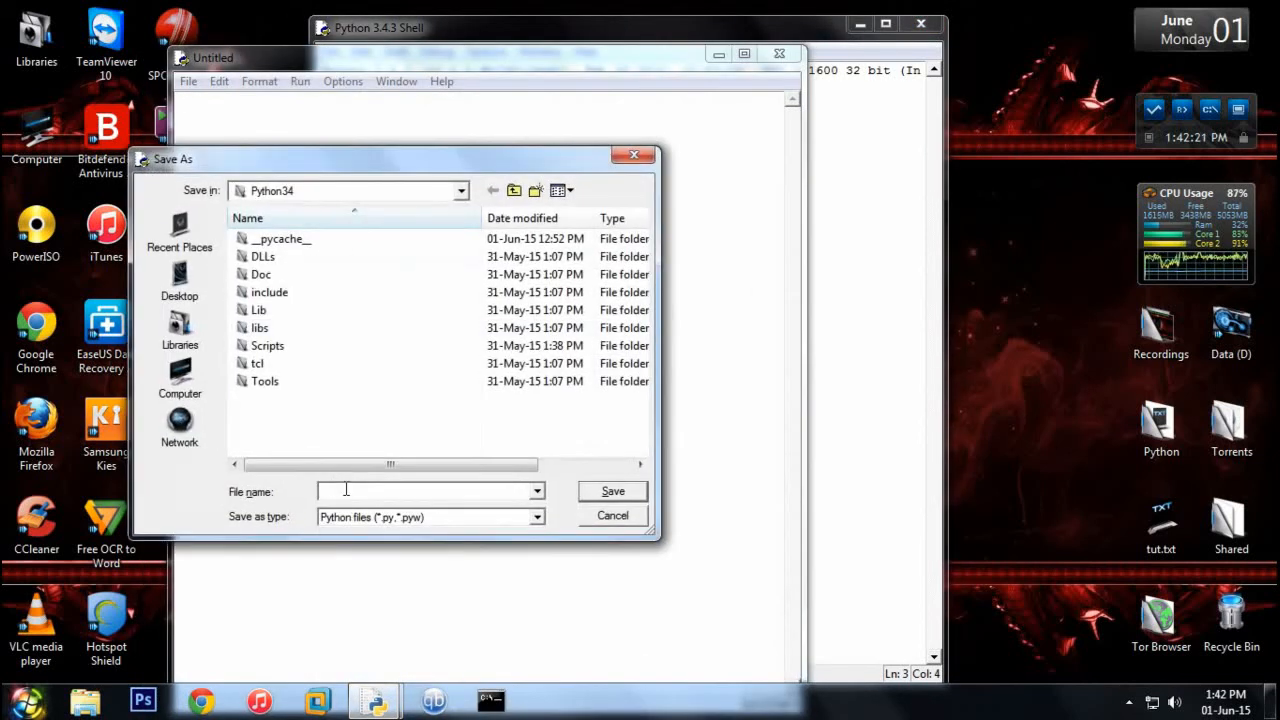
{"action": "type", "text": "setup.py"}
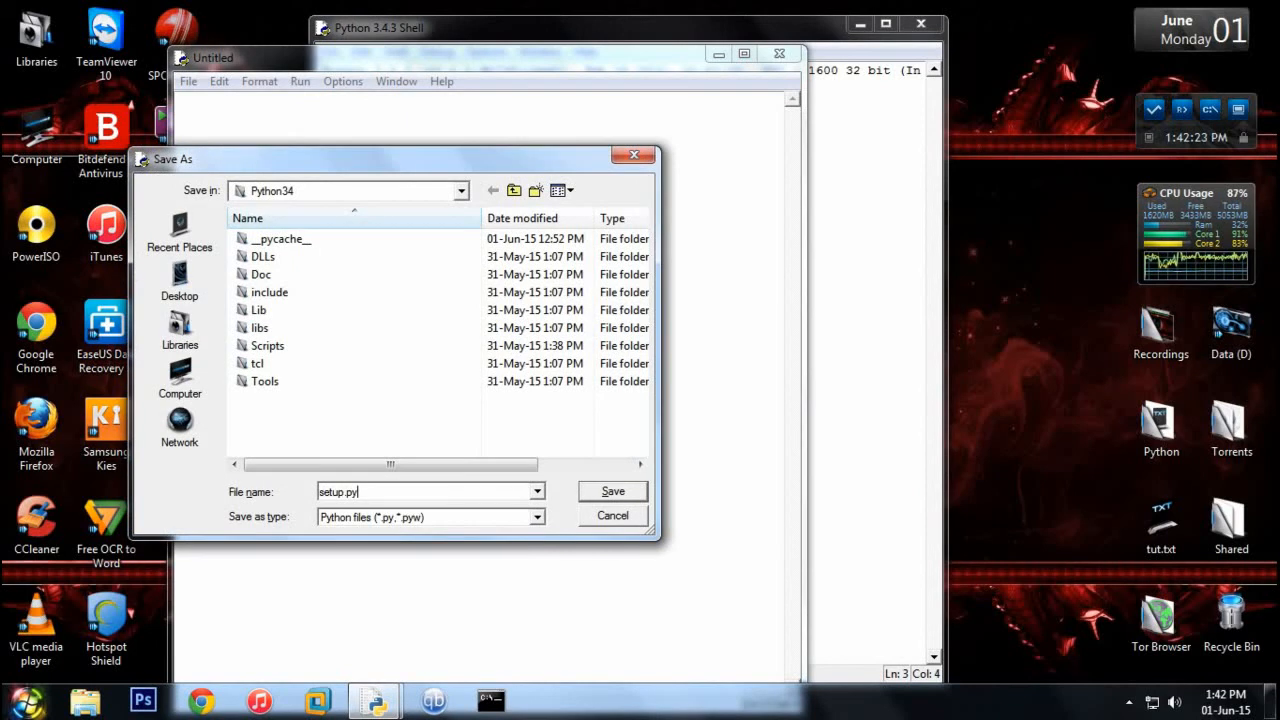
{"action": "mouse_move", "coordinate": [179, 280]}
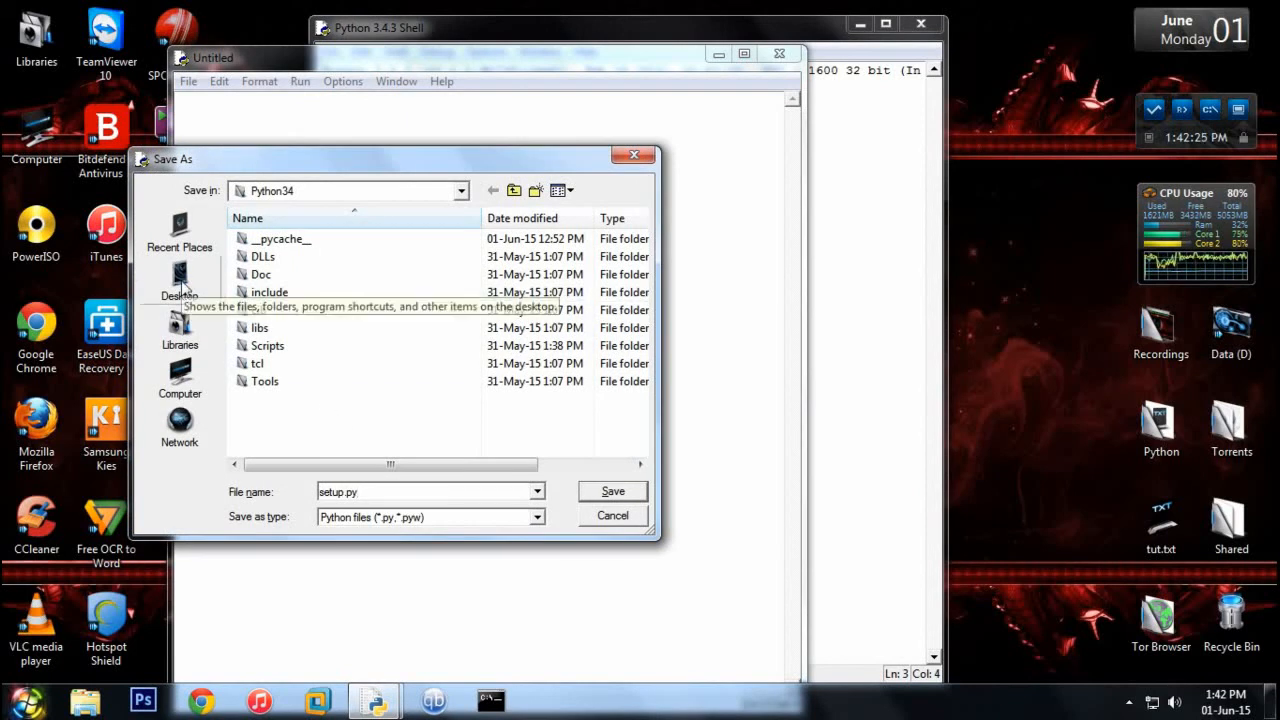
{"action": "left_click", "coordinate": [179, 280]}
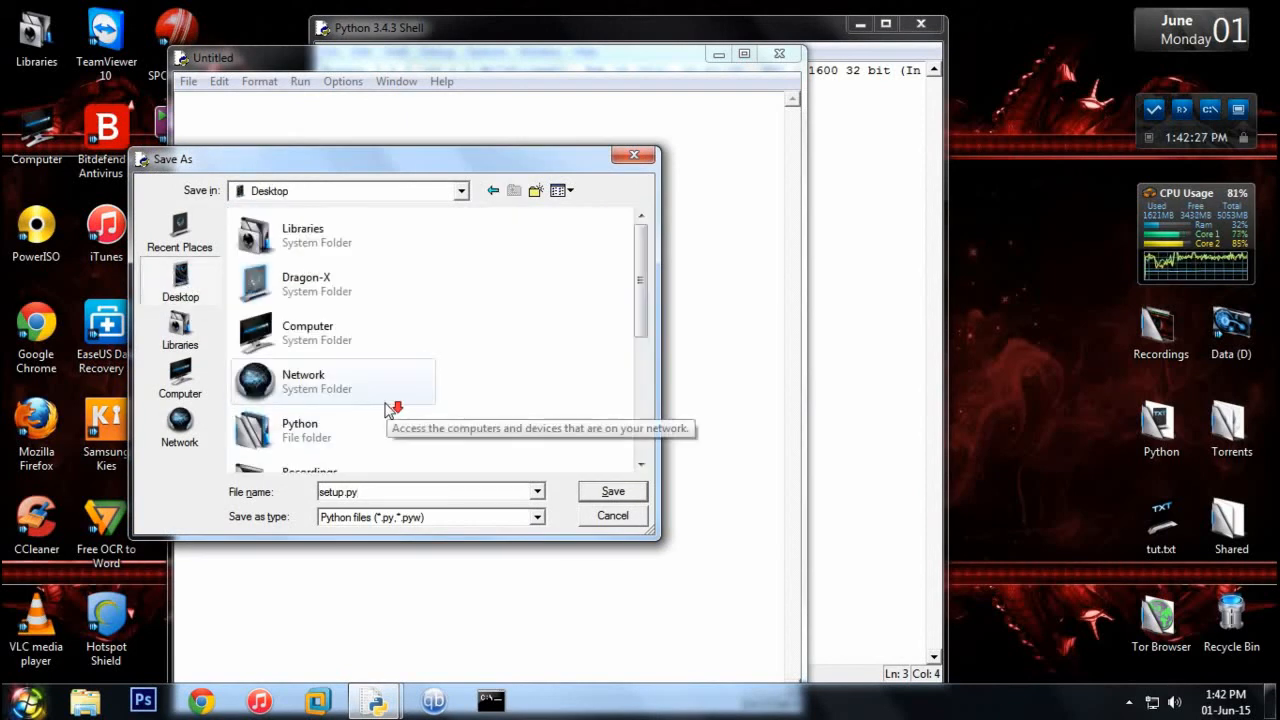
{"action": "scroll", "scroll_direction": "down", "scroll_amount": 3}
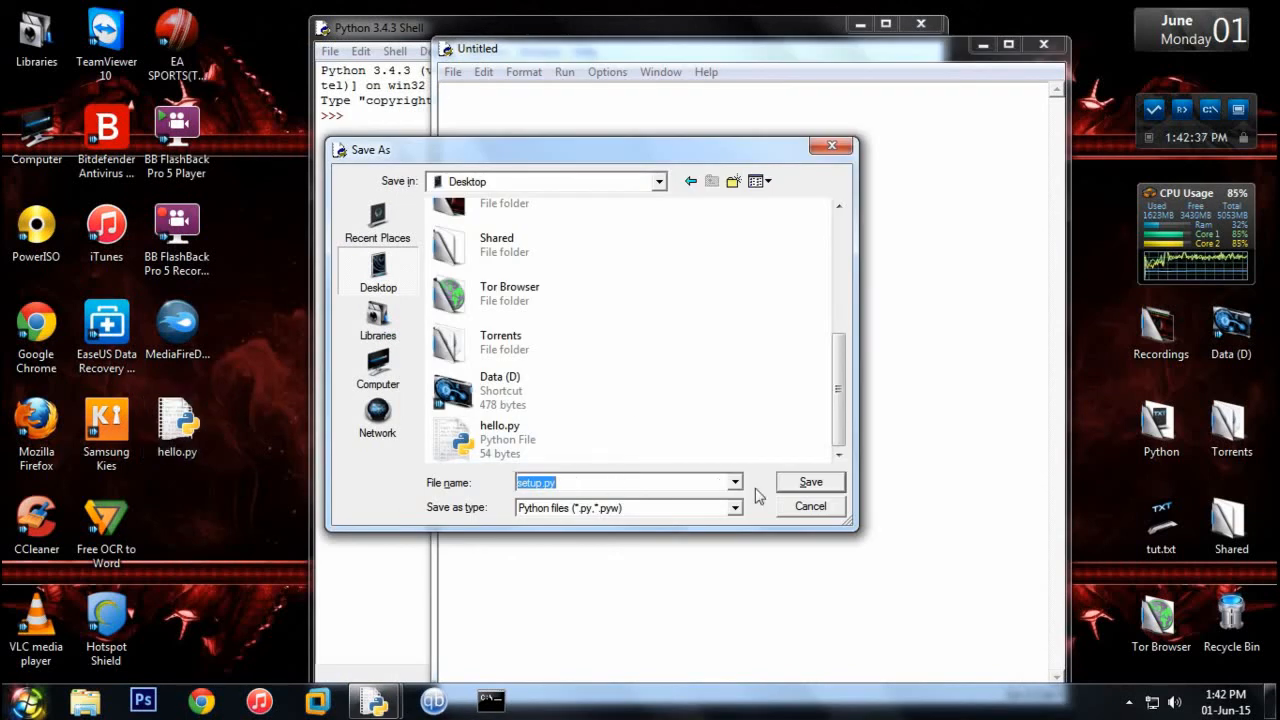
{"action": "left_click", "coordinate": [810, 482]}
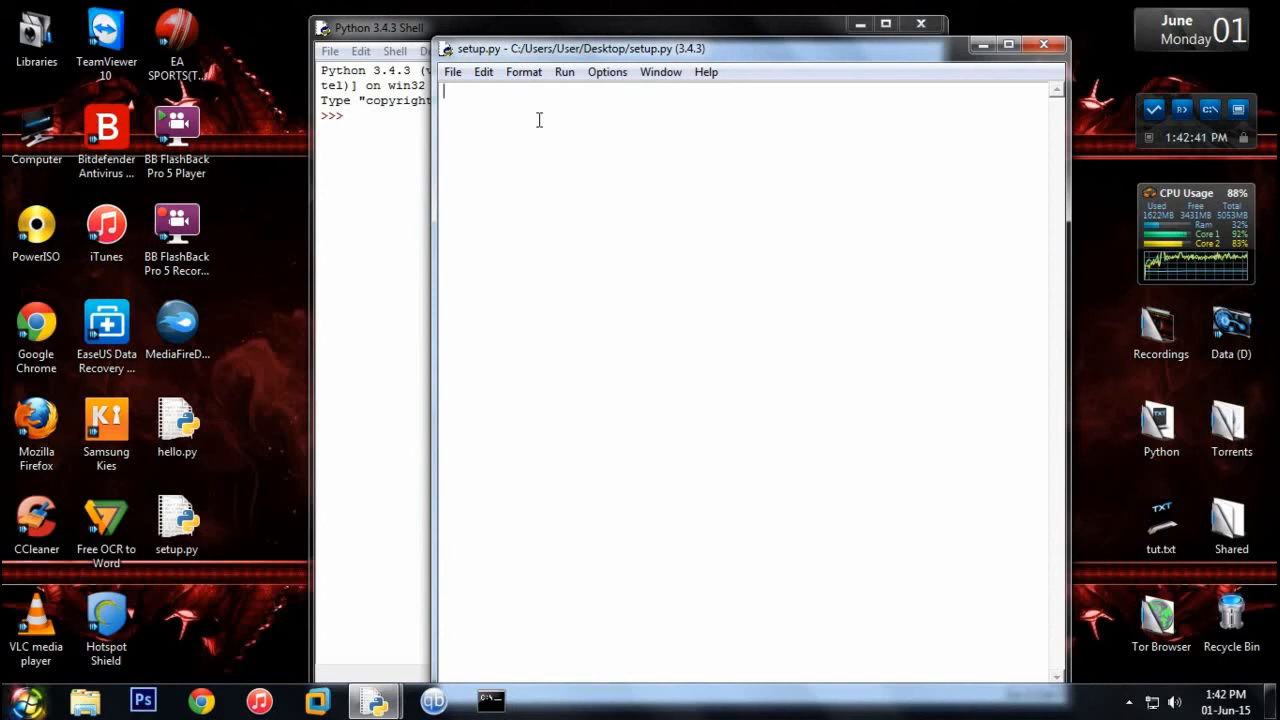
- Write 'from distutils.core import setup' and 'import py2exe' in setup.py
{"action": "type", "text": "from dist"}
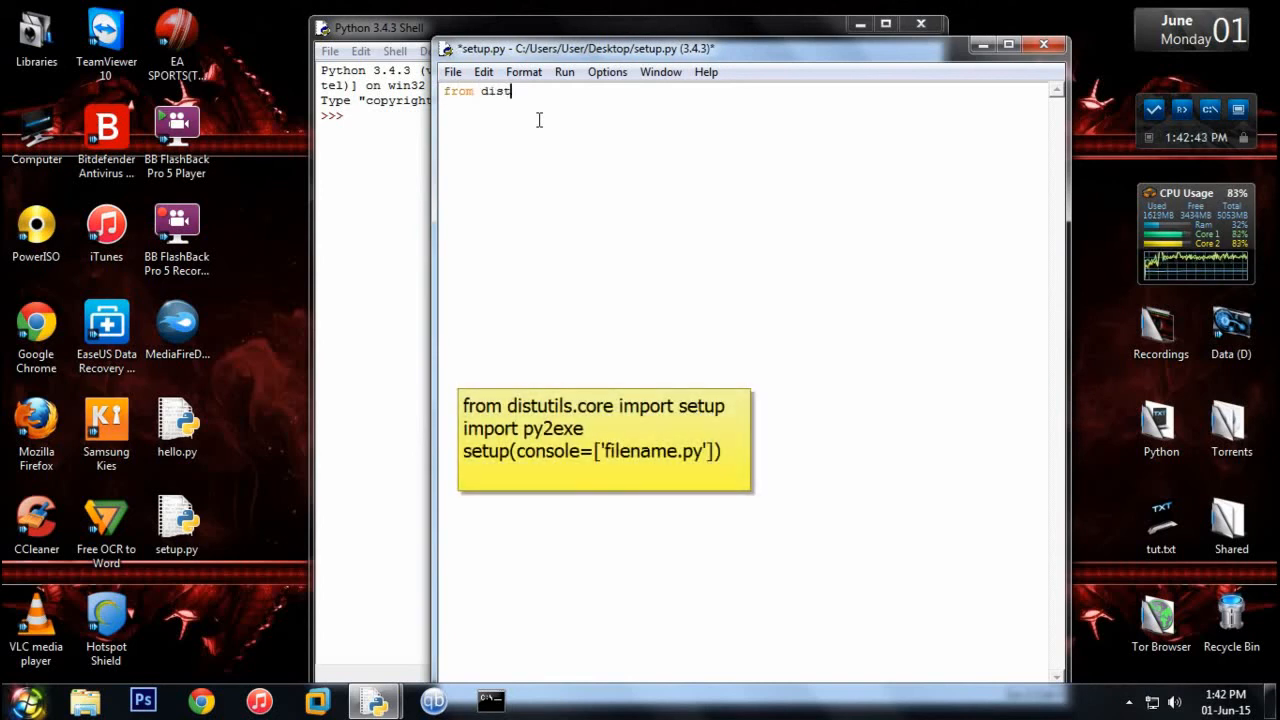
{"action": "type", "text": "utils.cor"}
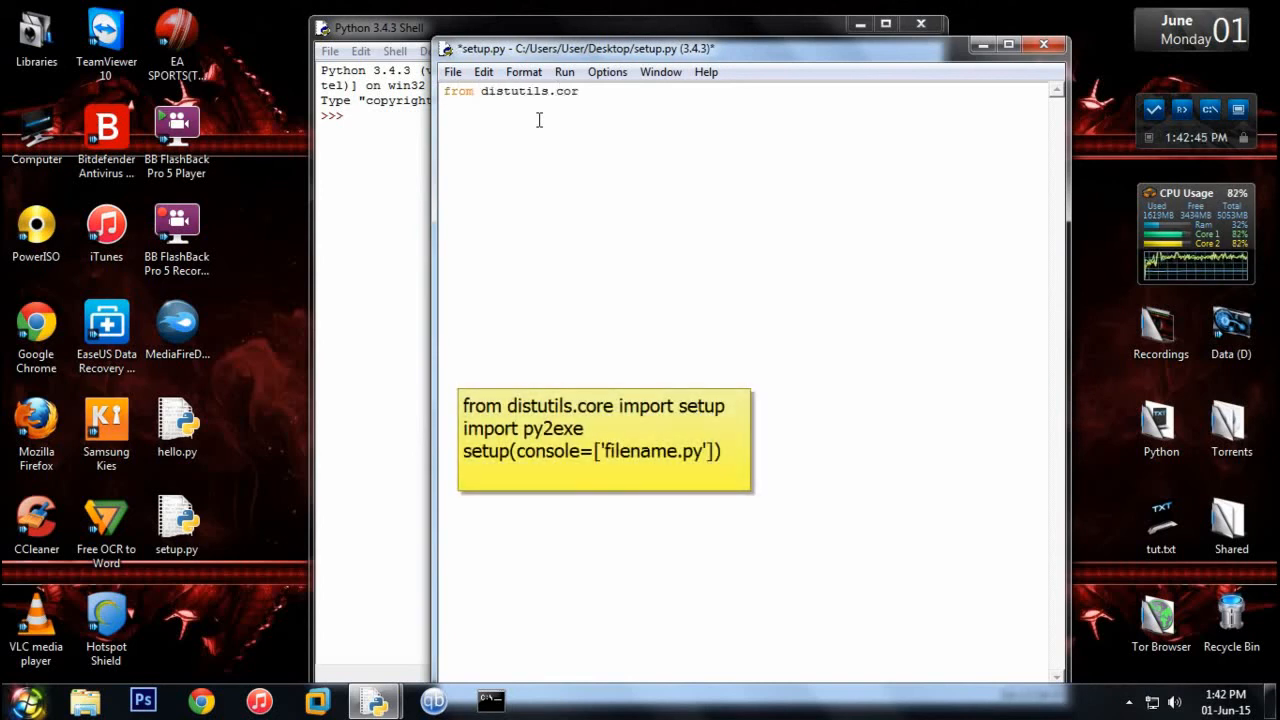
{"action": "type", "text": "e import"}
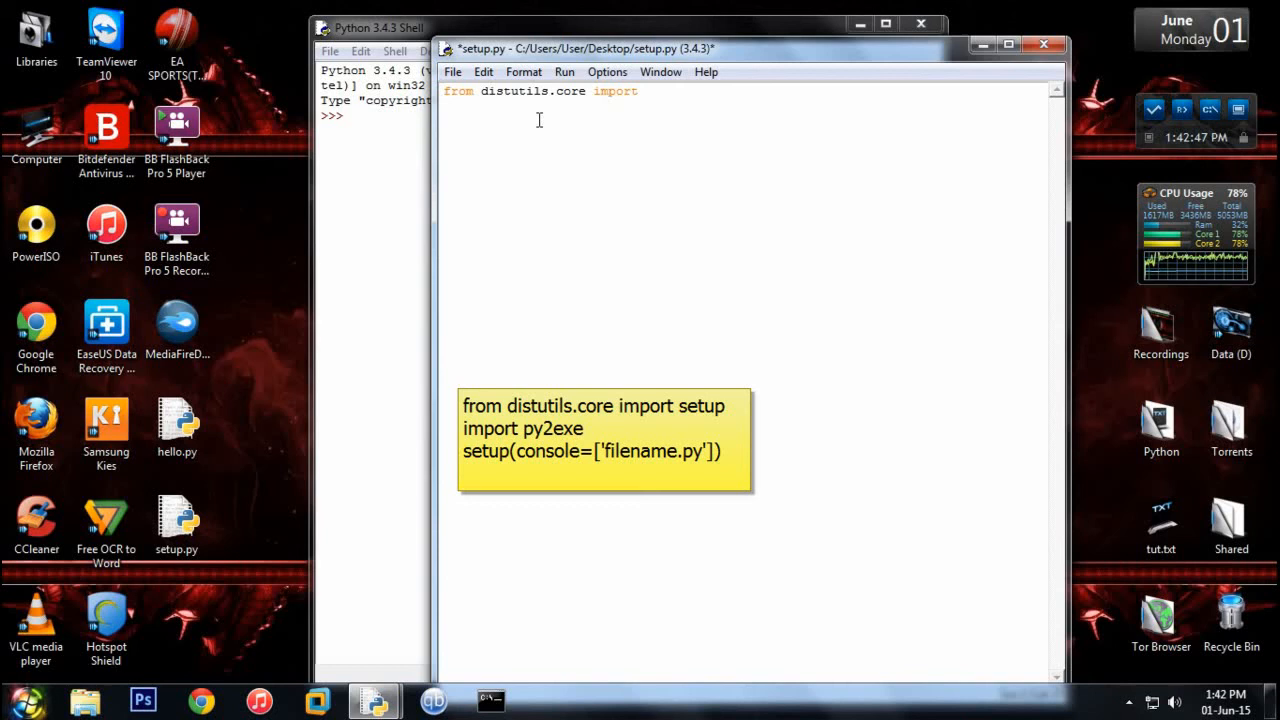
{"action": "type", "text": "set"}
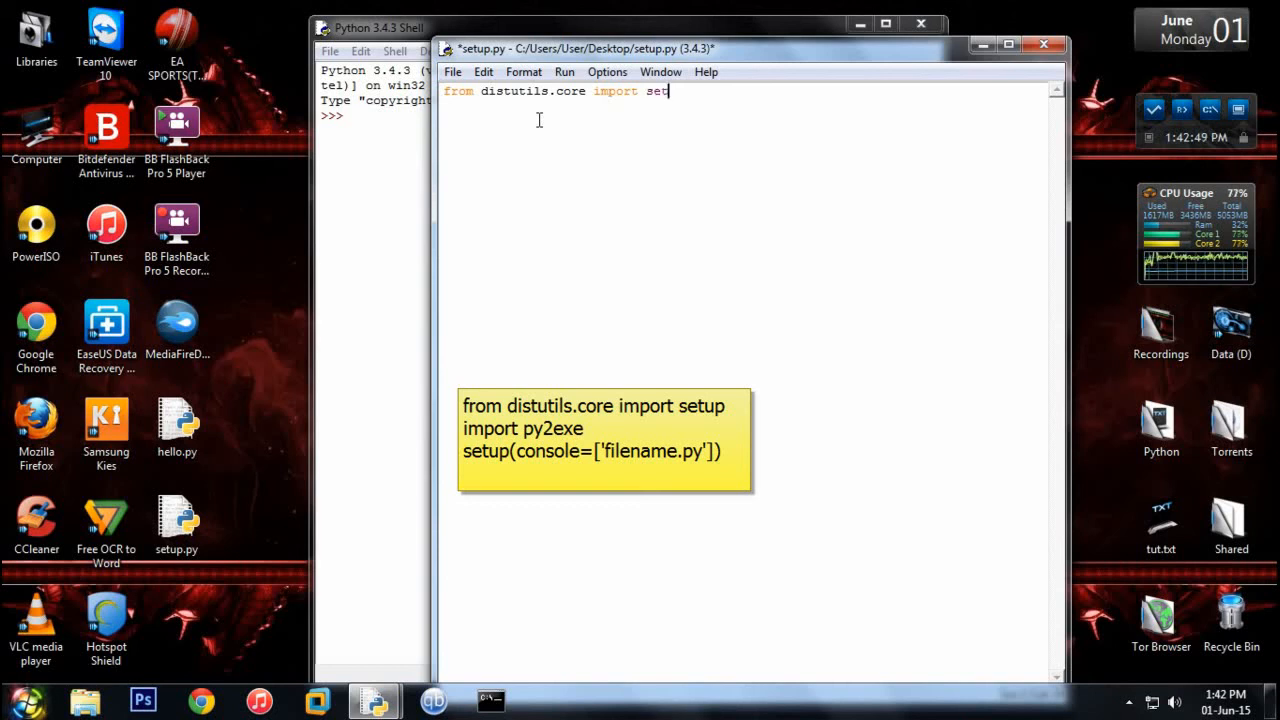
{"action": "type", "text": "up"}
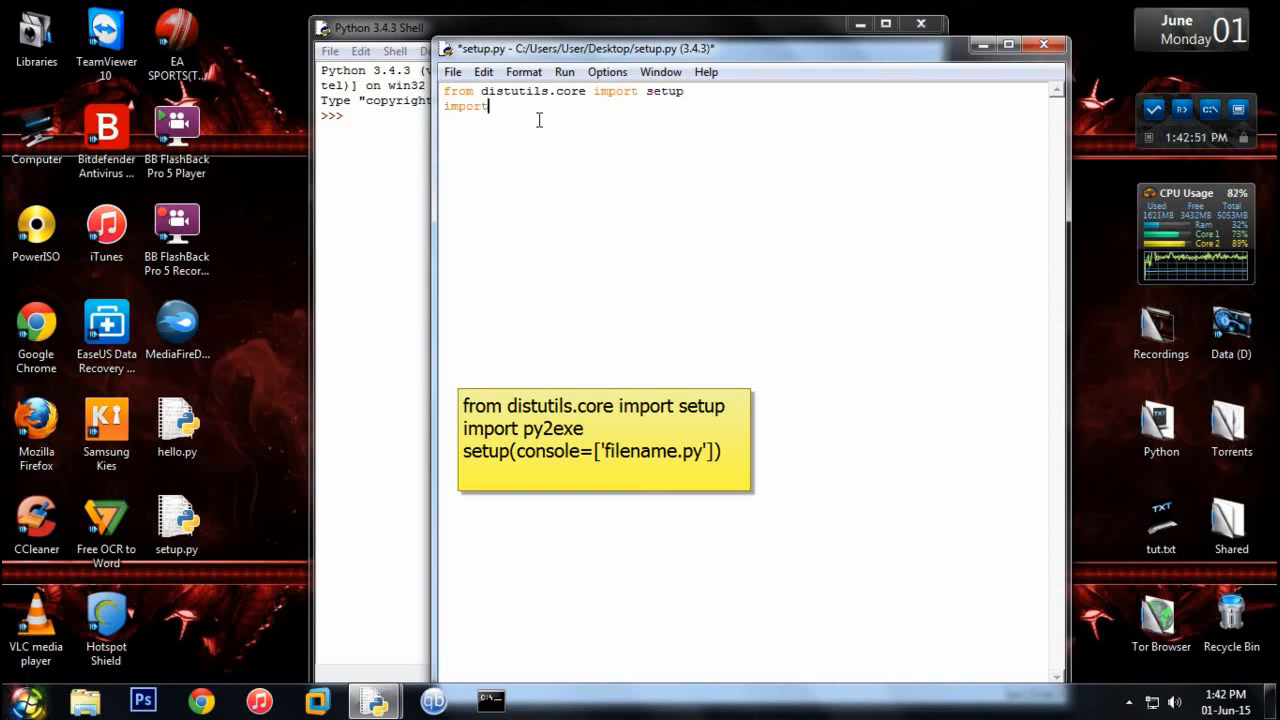
{"action": "type", "text": "py2exe"}
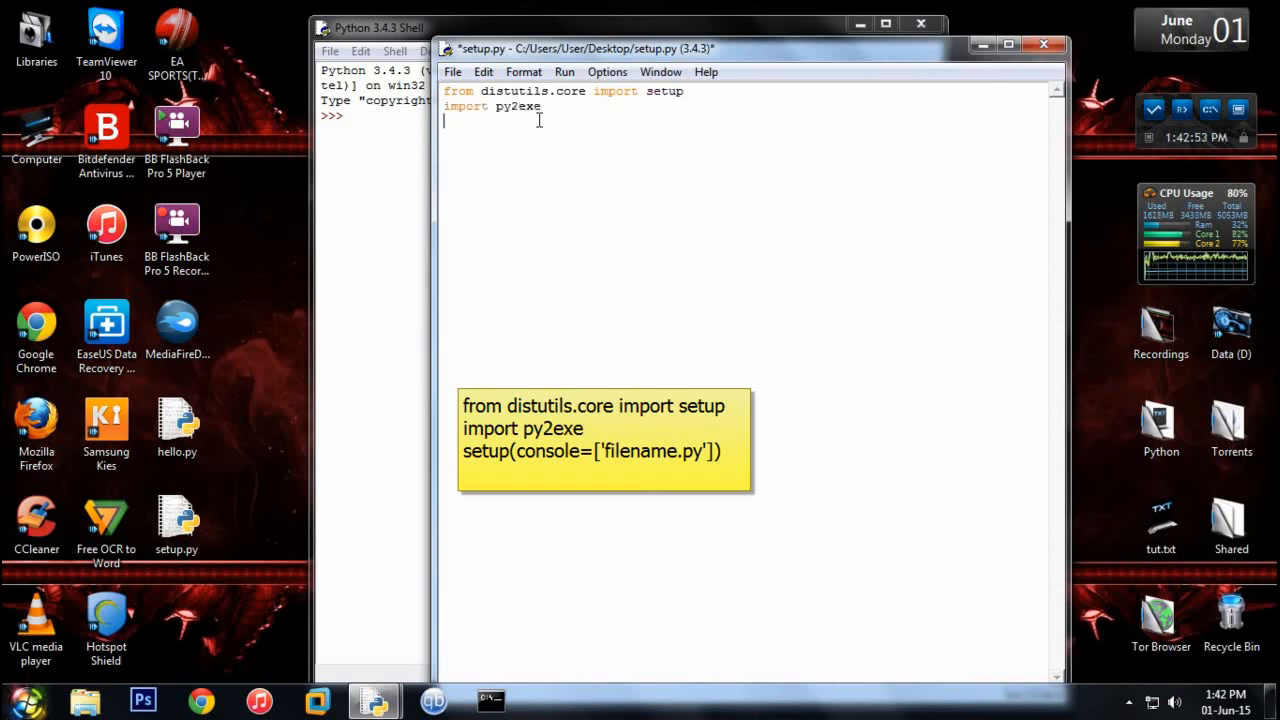
- Add setup(console=['hello.py']) to setup.py and close the editor
{"action": "type", "text": "se"}
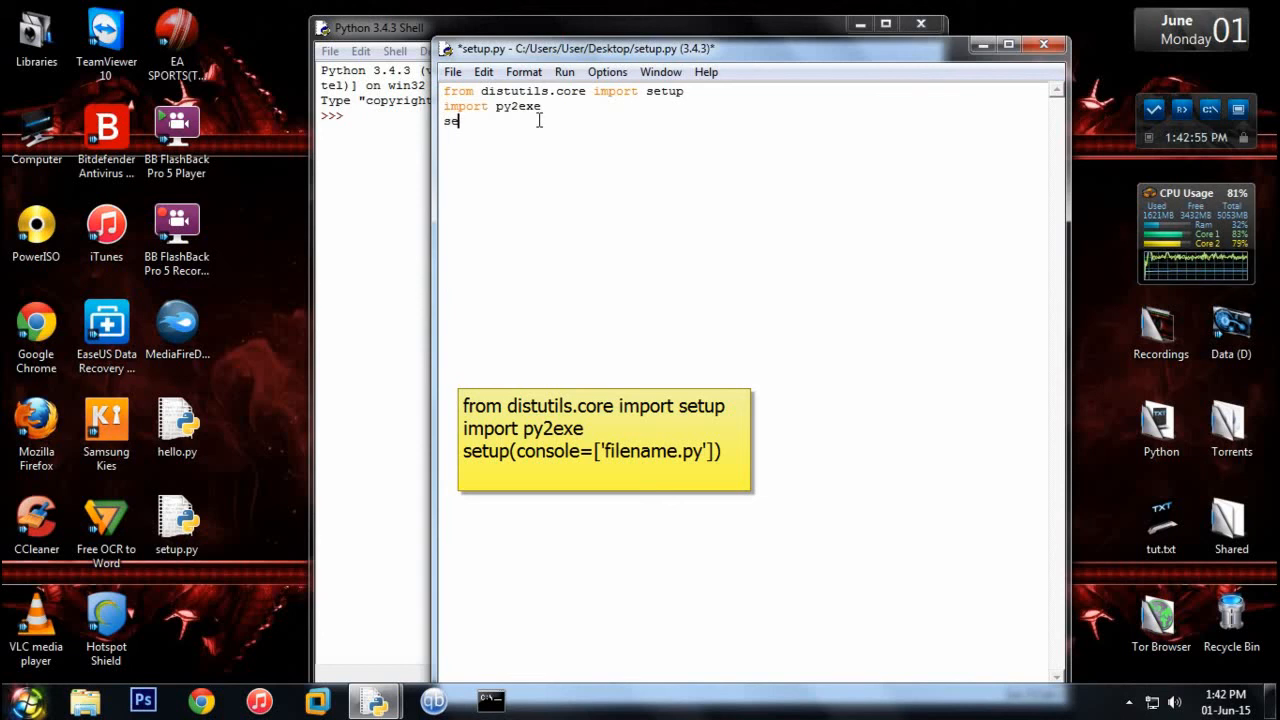
{"action": "type", "text": "tuip"}
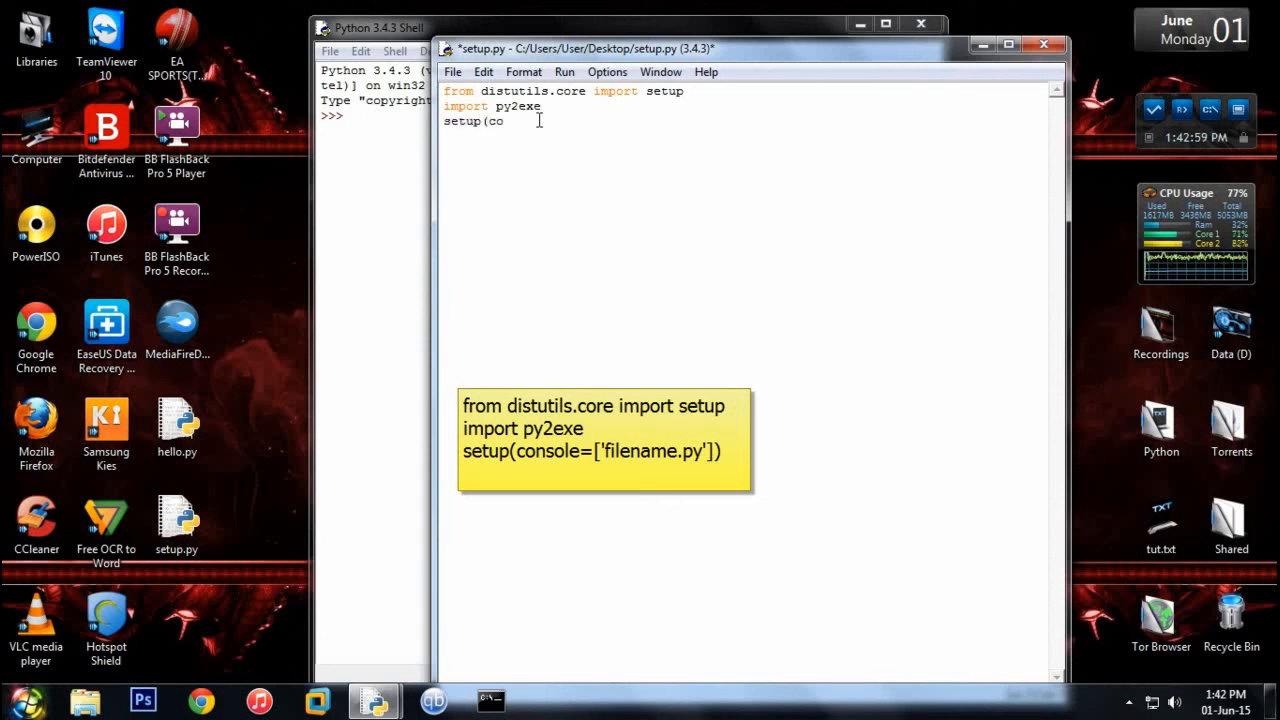
{"action": "type", "text": "nsole=['"}
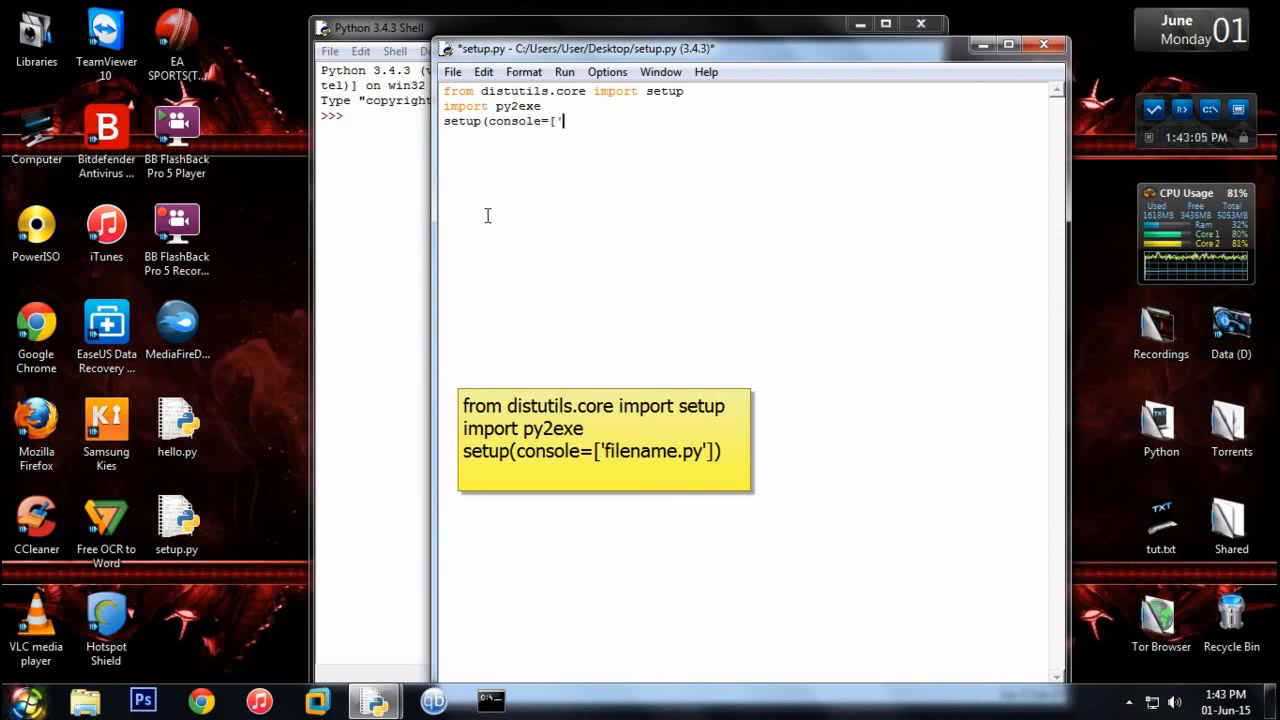
{"action": "mouse_move", "coordinate": [676, 211]}
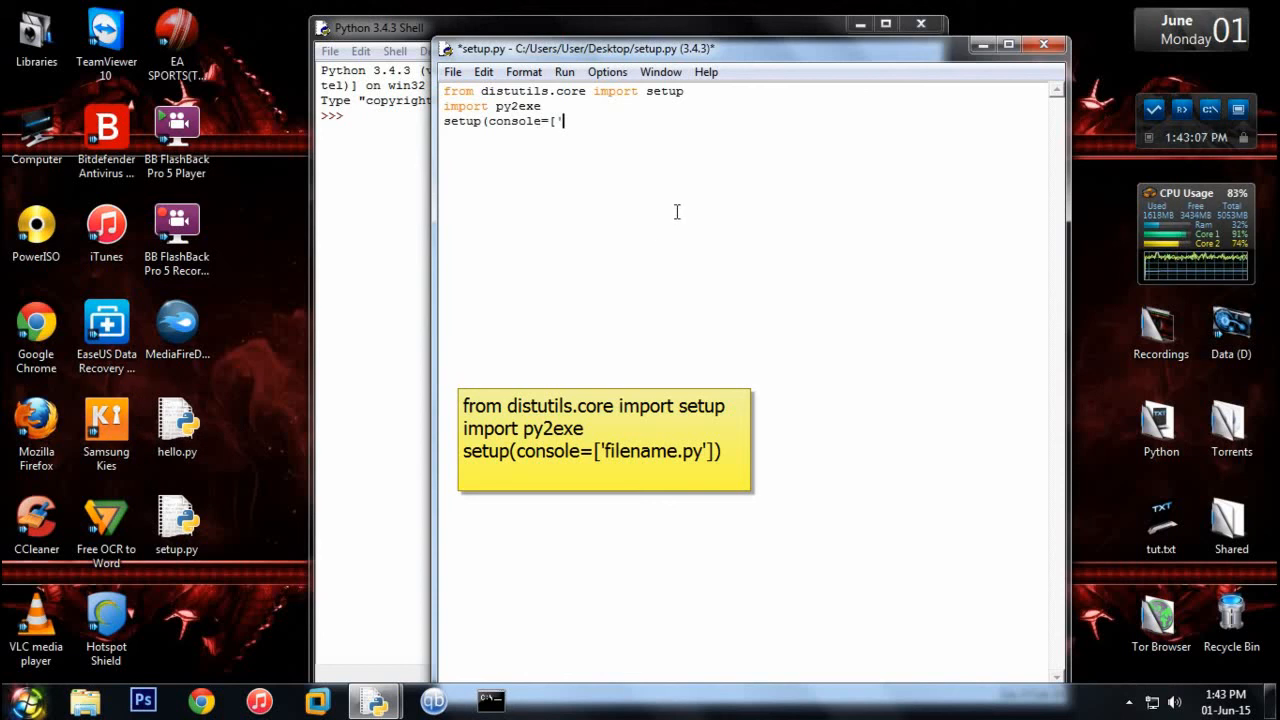
{"action": "type", "text": "hello"}
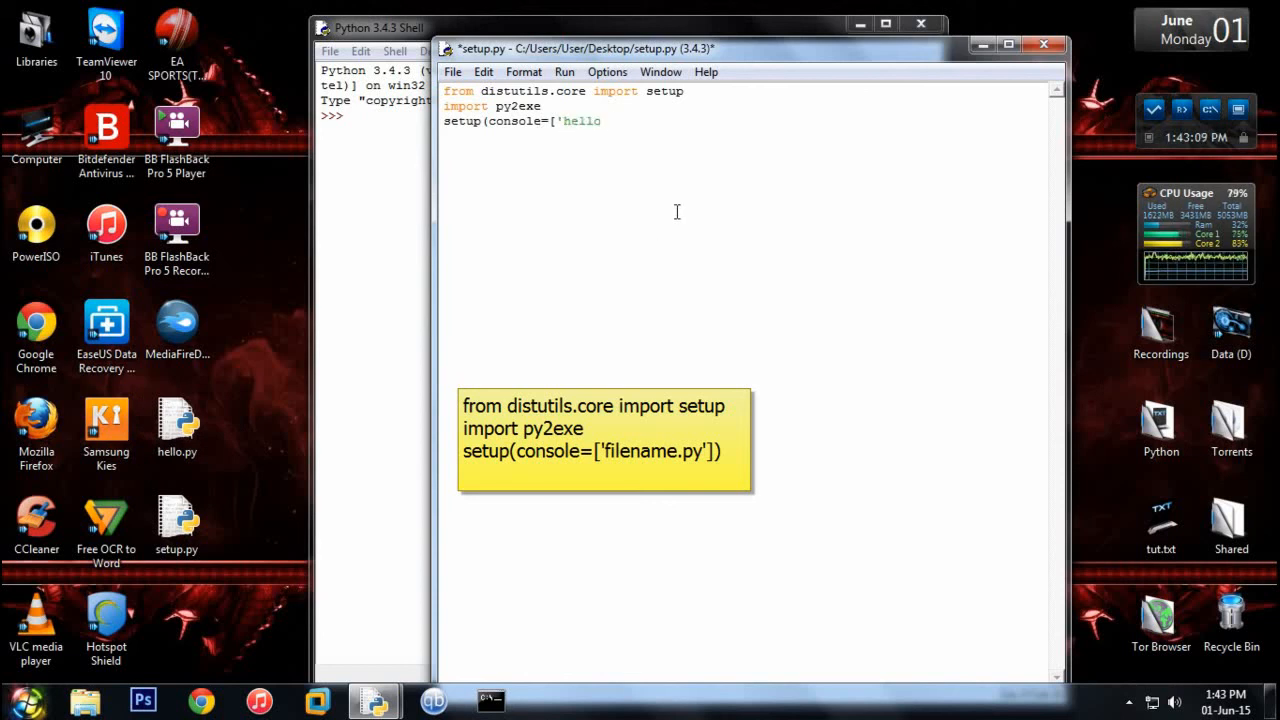
{"action": "type", "text": ".py'])"}
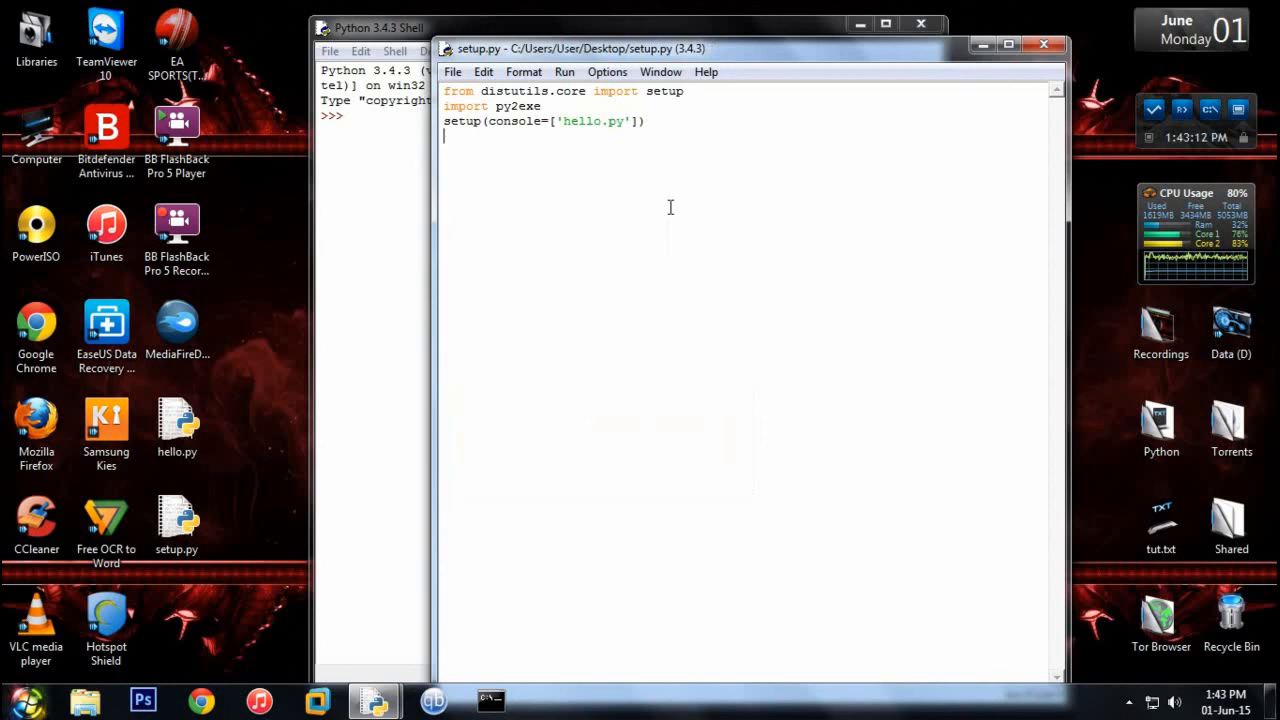
{"action": "left_click", "coordinate": [1044, 44]}
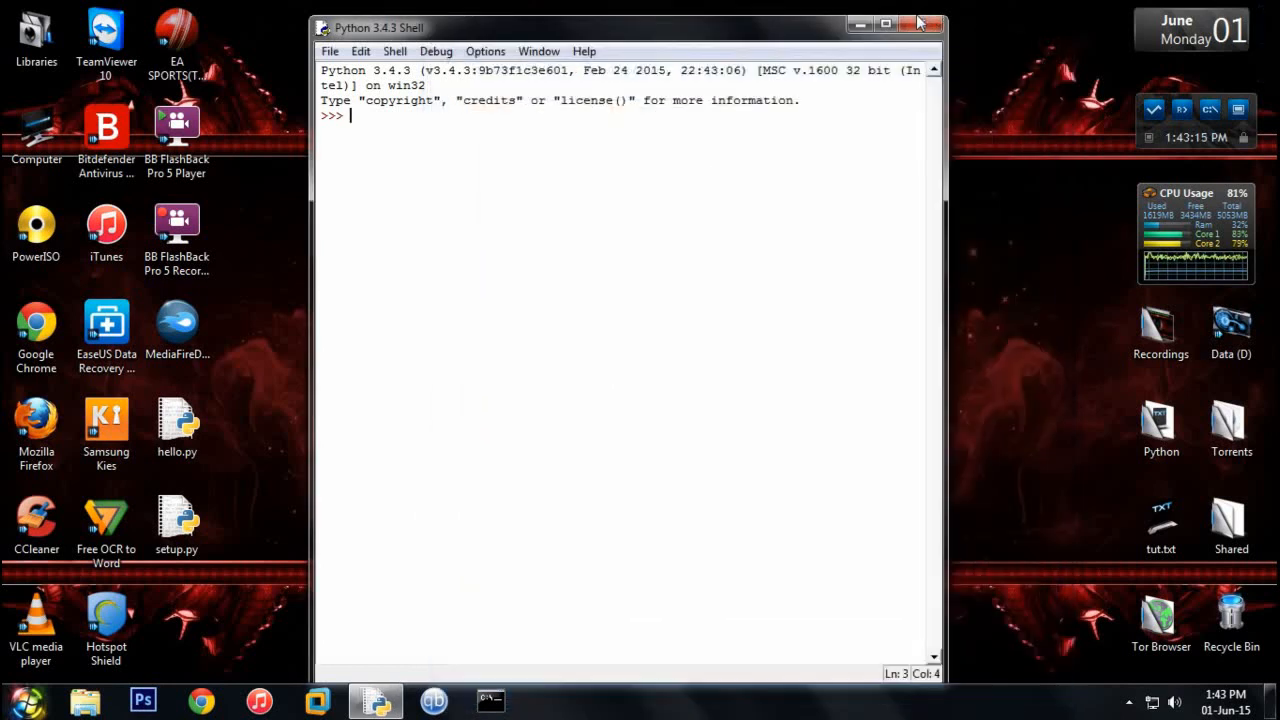
- Close the Python shell, run 'python setup.py py2exe' from the Desktop, then minimize Command Prompt
{"action": "left_click", "coordinate": [919, 23]}
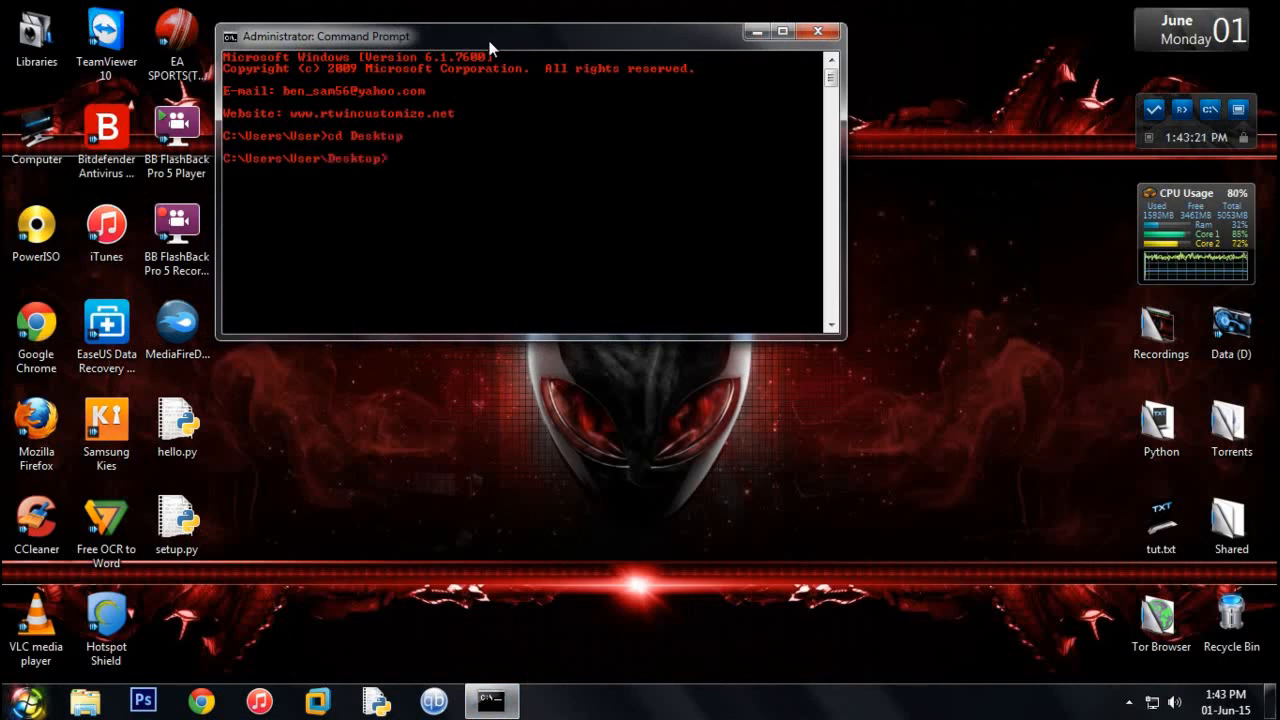
{"action": "mouse_move", "coordinate": [448, 173]}
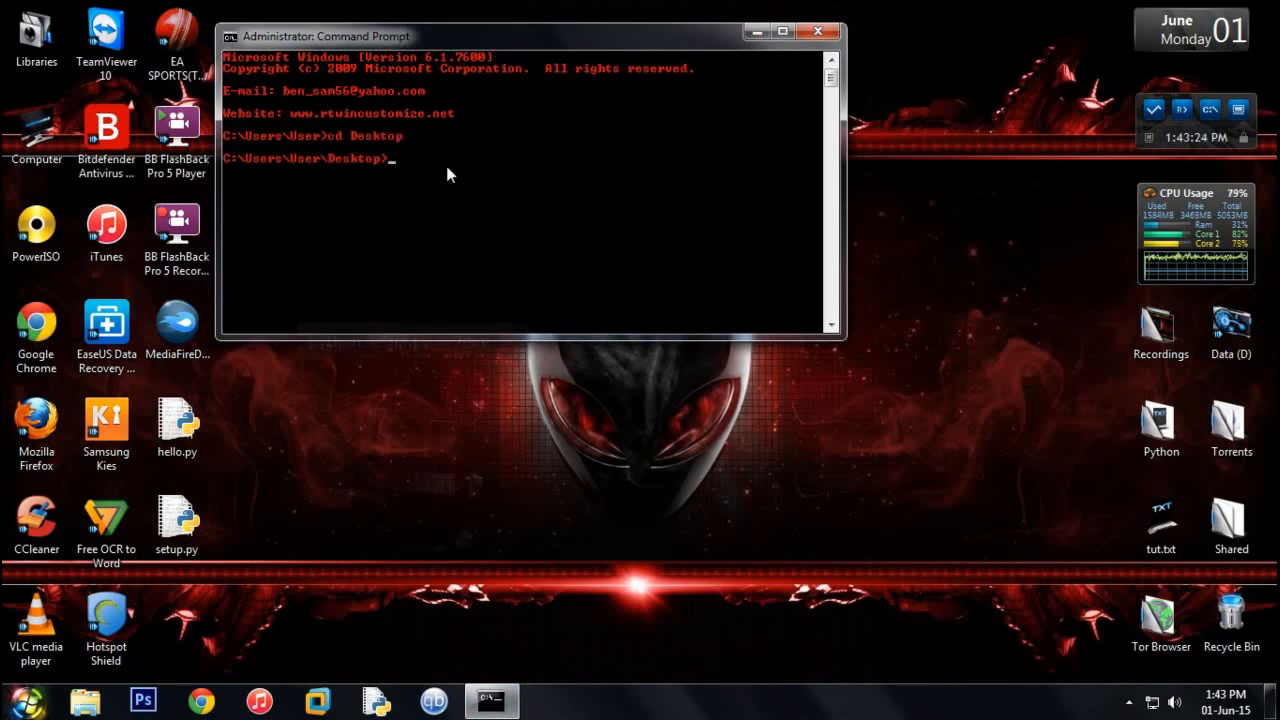
{"action": "type", "text": "python s"}
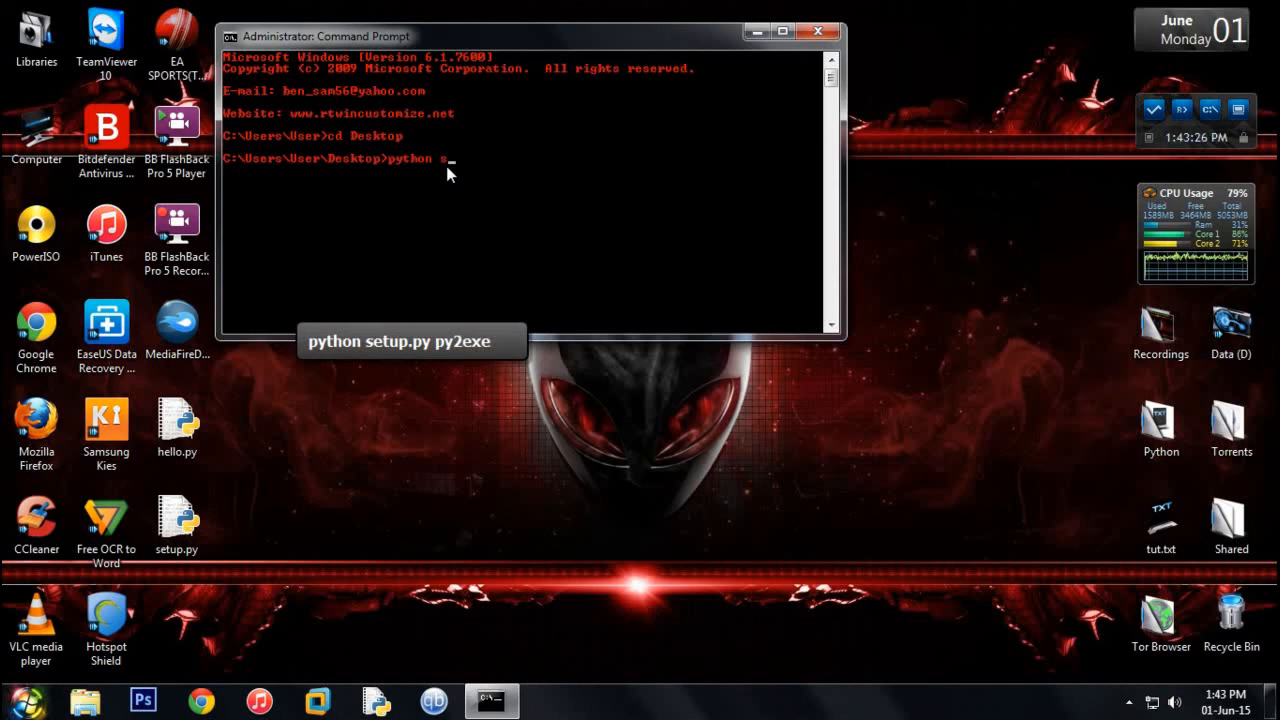
{"action": "type", "text": "etup.py"}
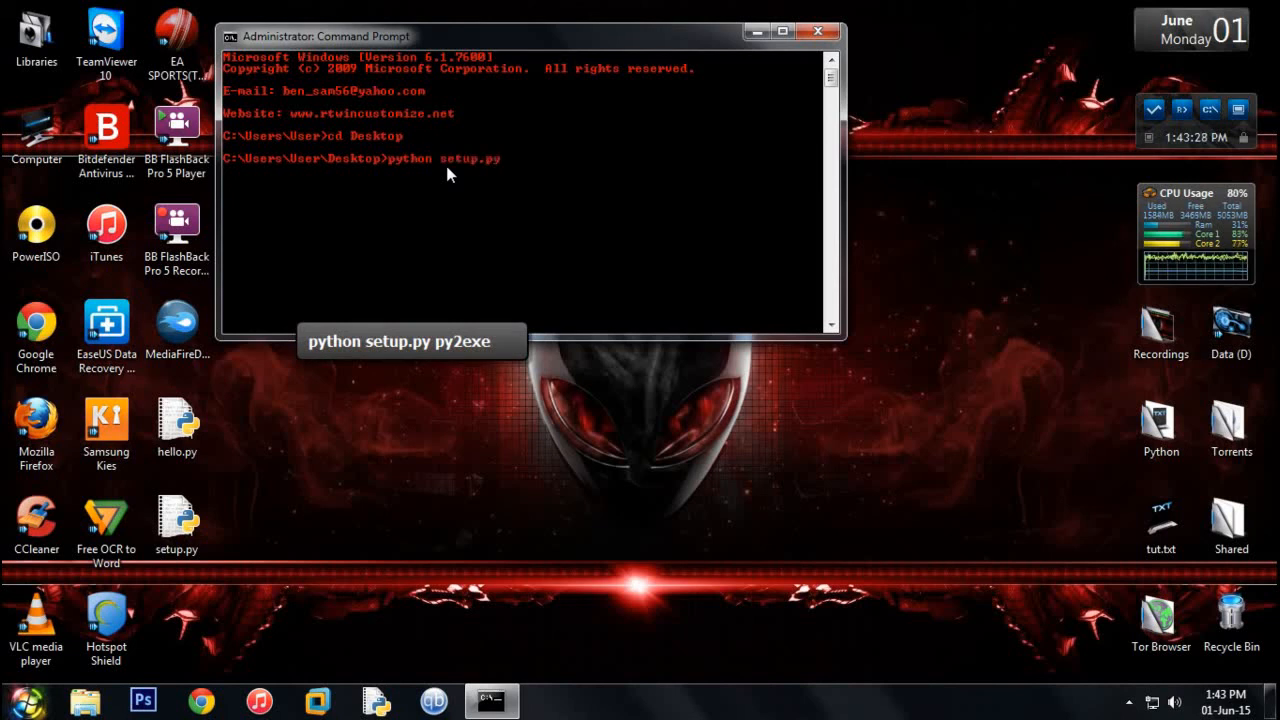
{"action": "type", "text": "py2exe"}
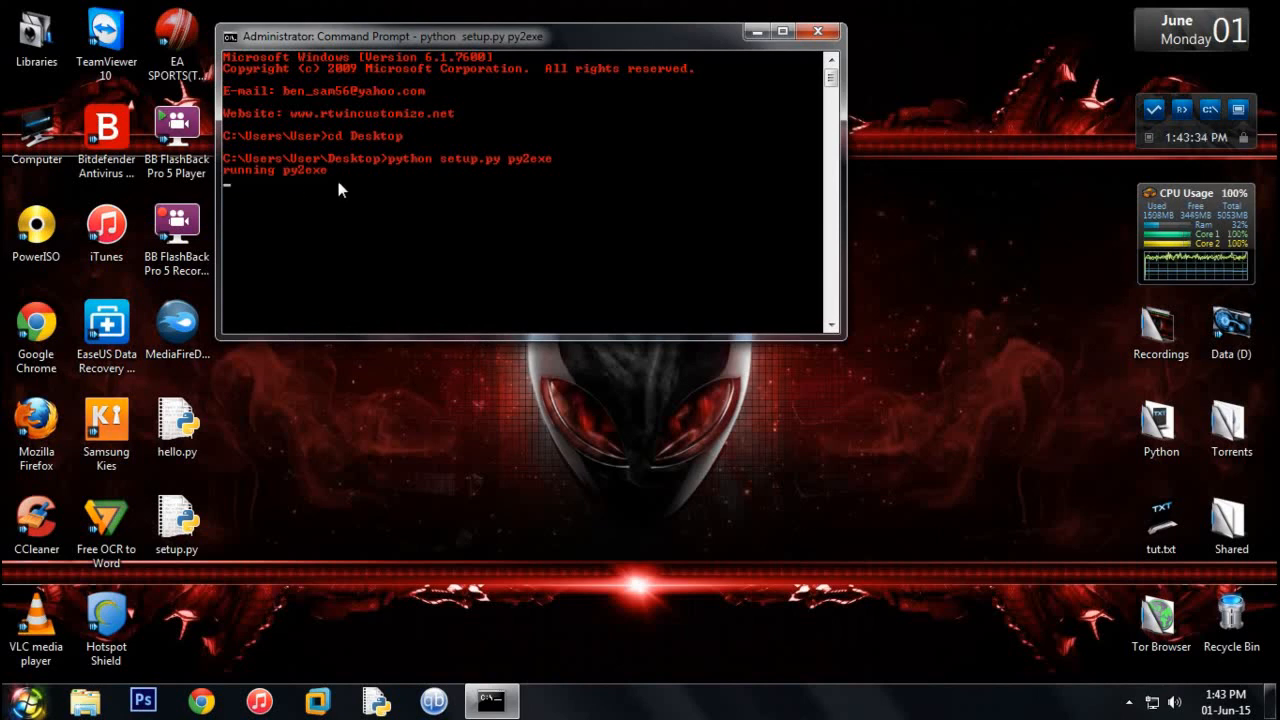
{"action": "mouse_move", "coordinate": [323, 206]}
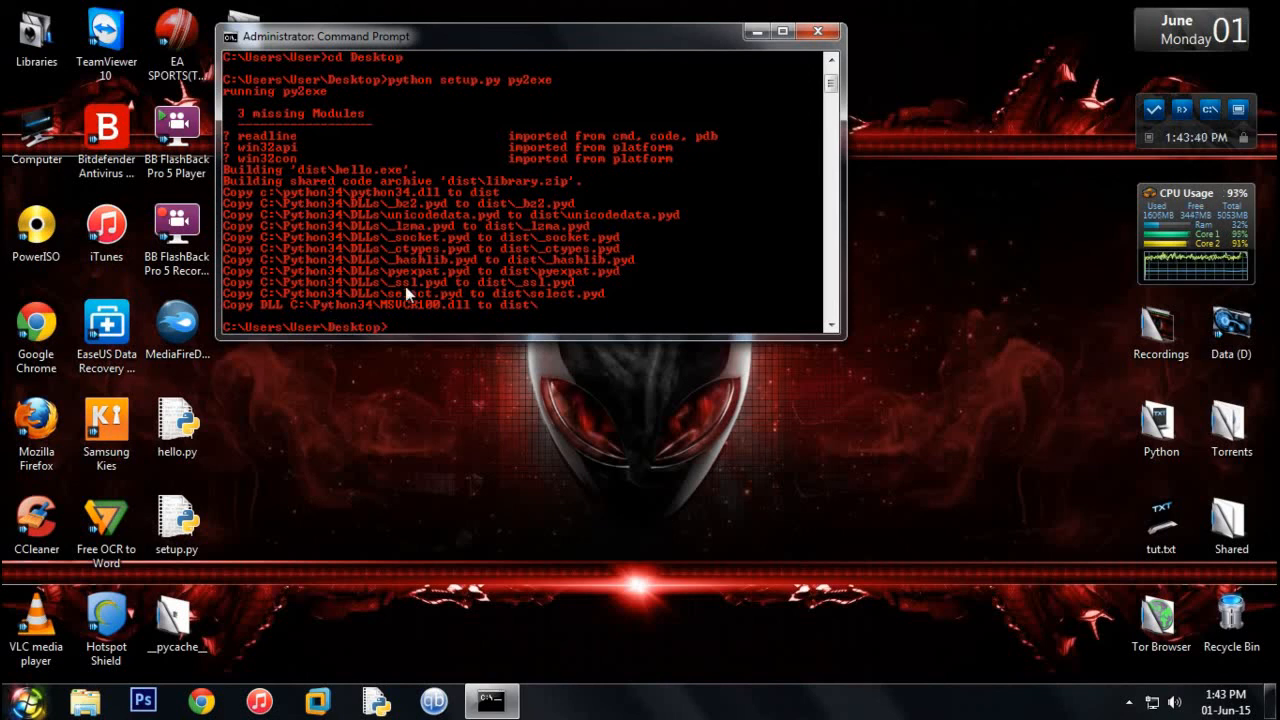
{"action": "mouse_move", "coordinate": [695, 114]}
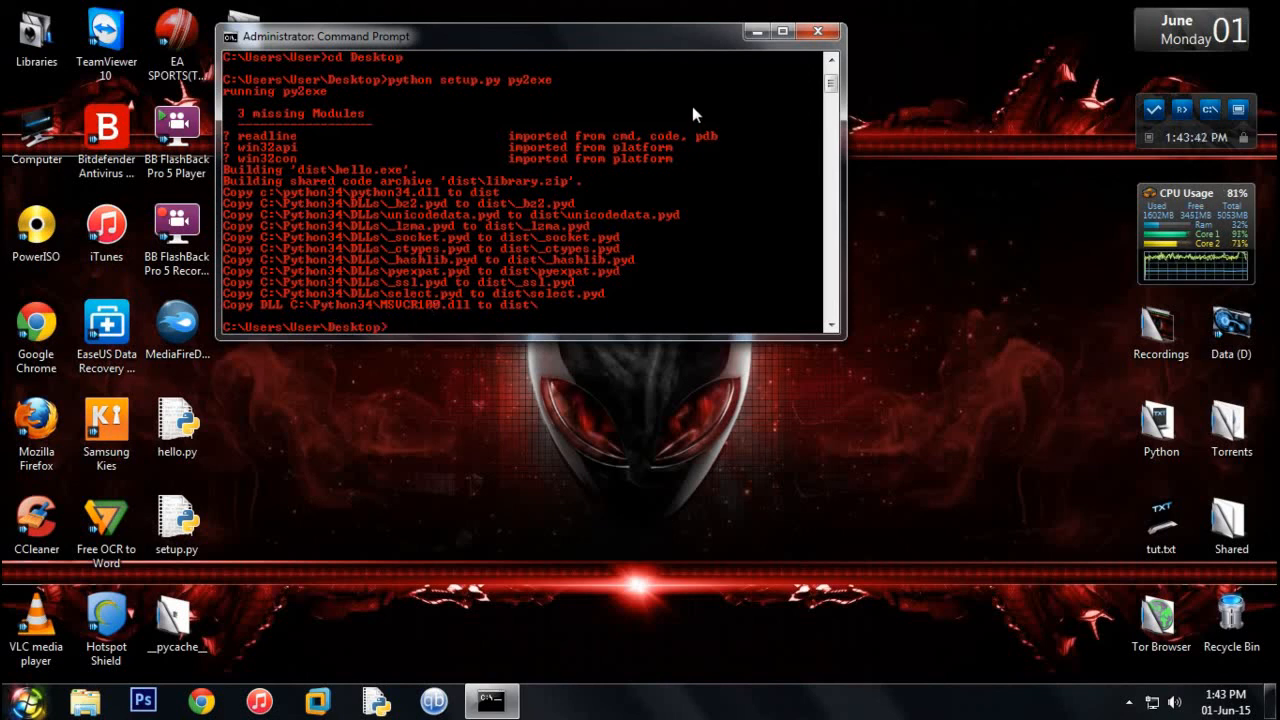
{"action": "left_click", "coordinate": [818, 31]}
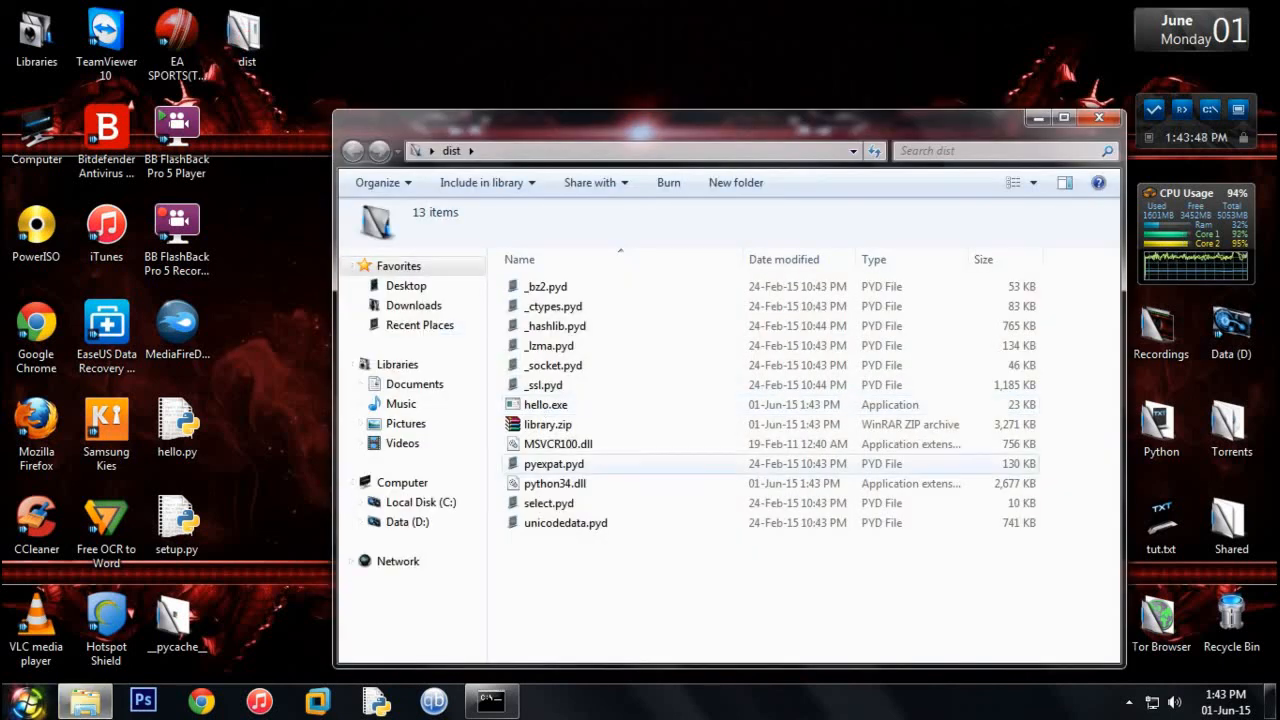
- Select and run hello.exe from the dist folder
{"action": "left_click", "coordinate": [546, 404]}
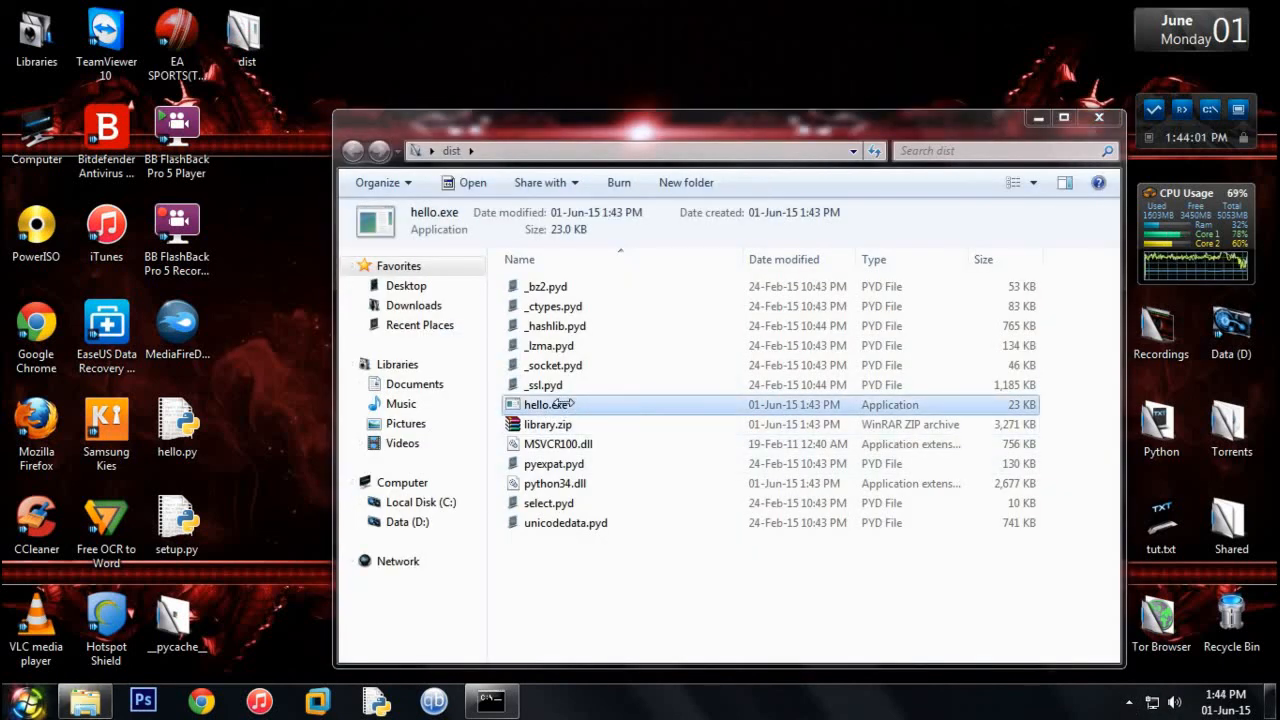
{"action": "double_click", "coordinate": [545, 404]}
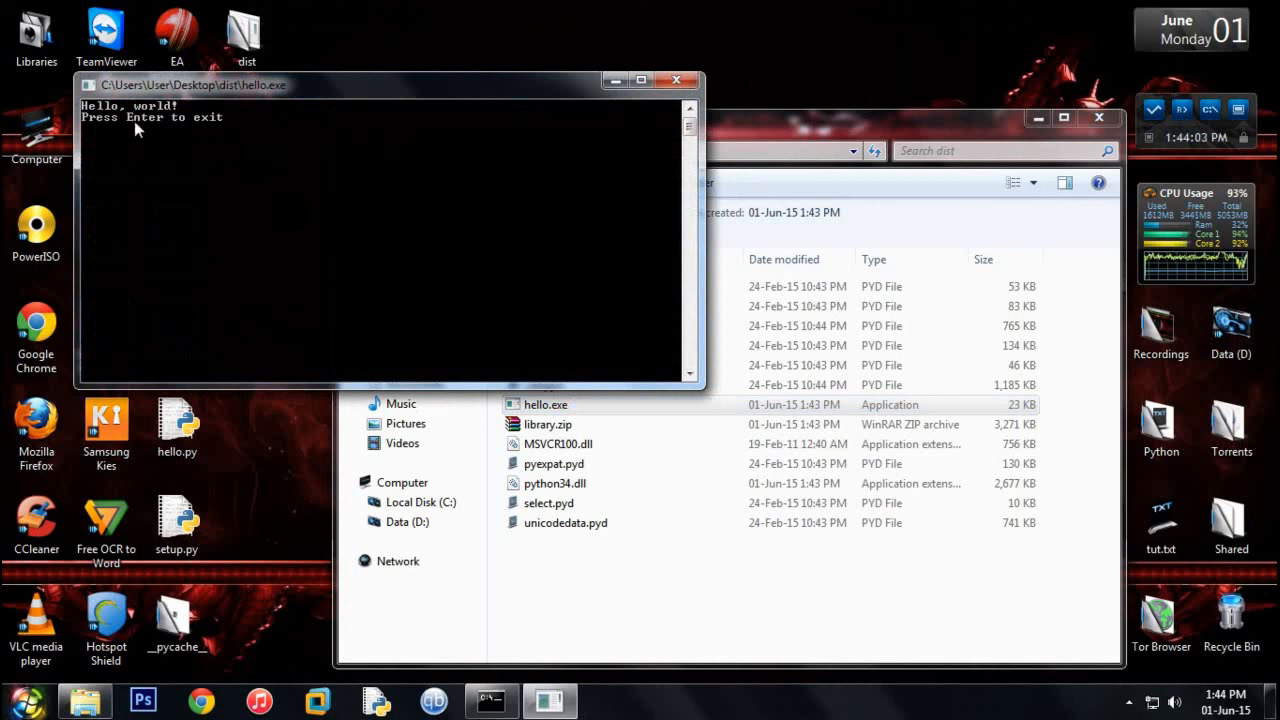
{"action": "mouse_move", "coordinate": [360, 145]}
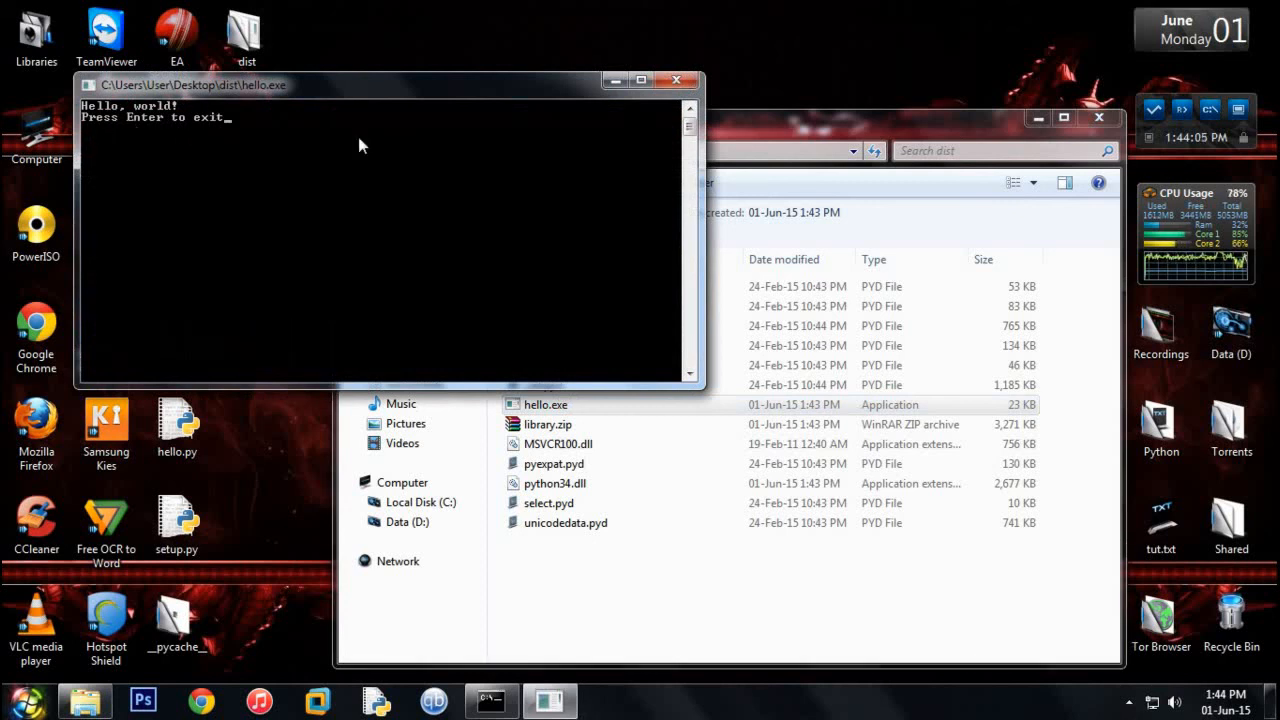